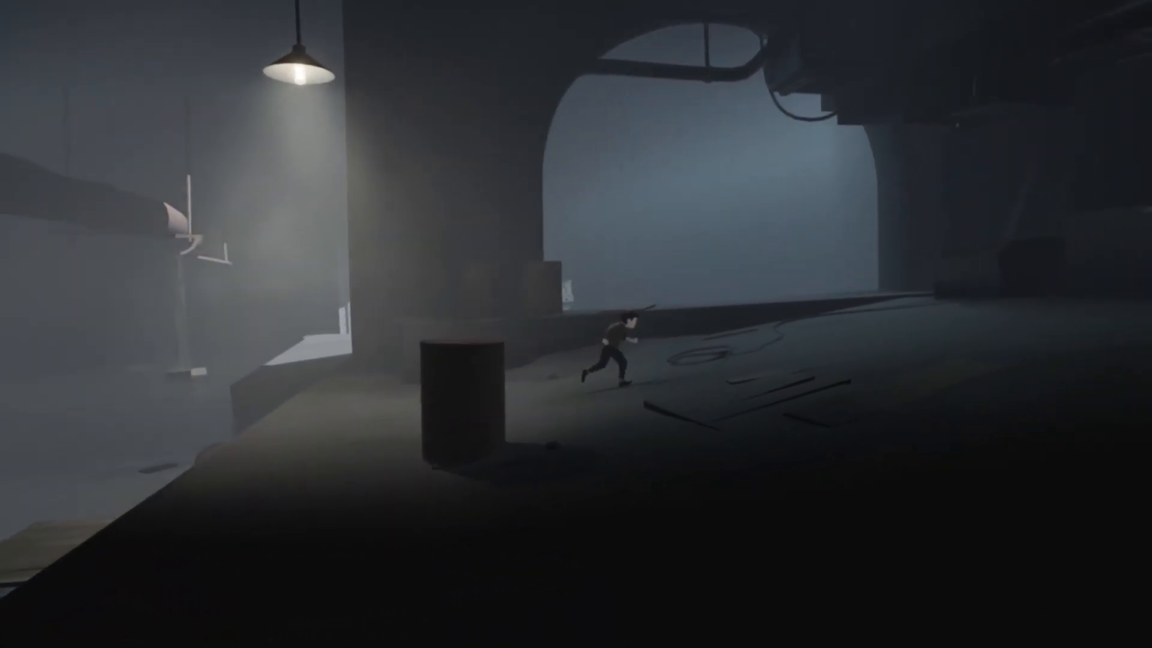
{"action": "key", "text": "Right"}
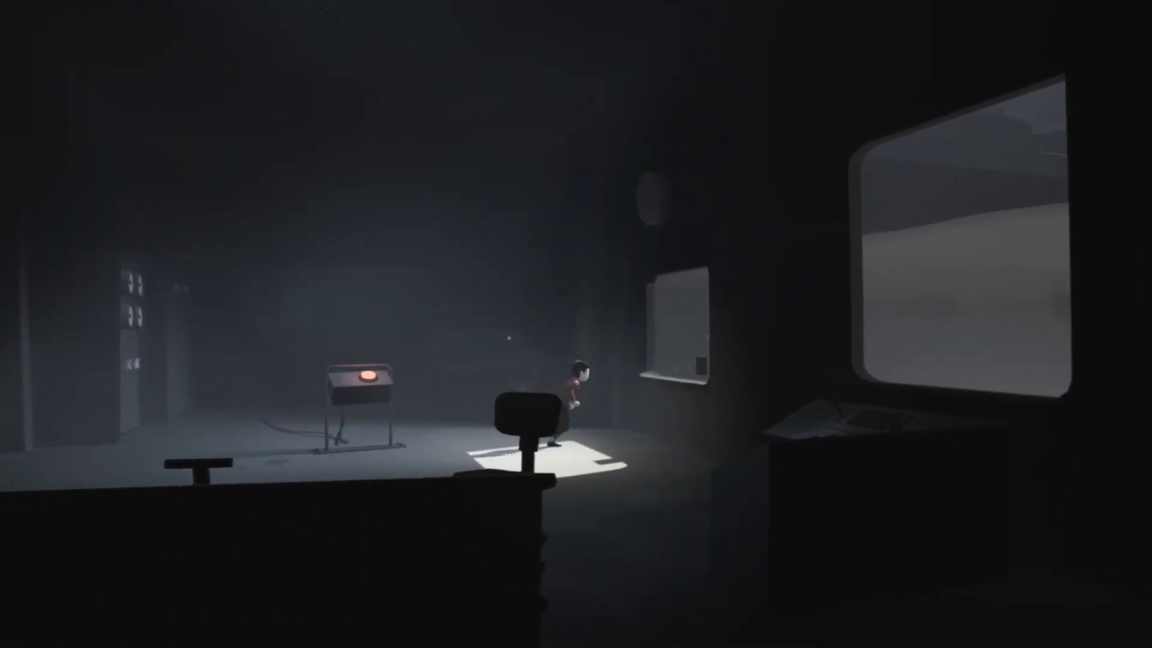
{"action": "key", "text": "Right"}
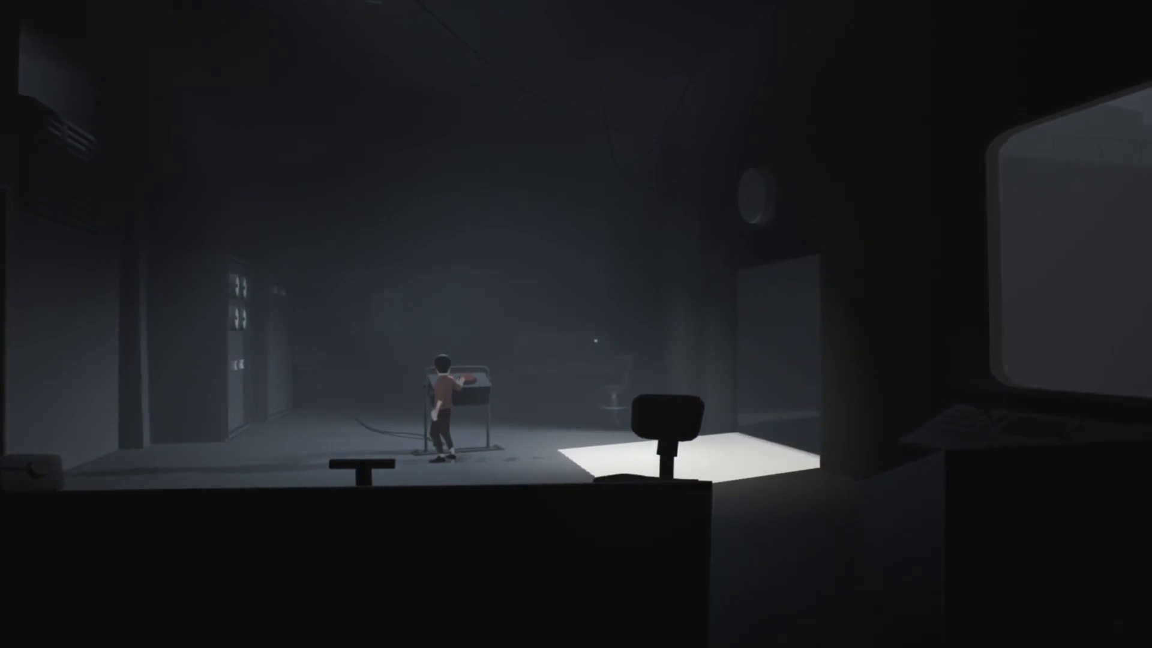
{"action": "key", "text": "Right"}
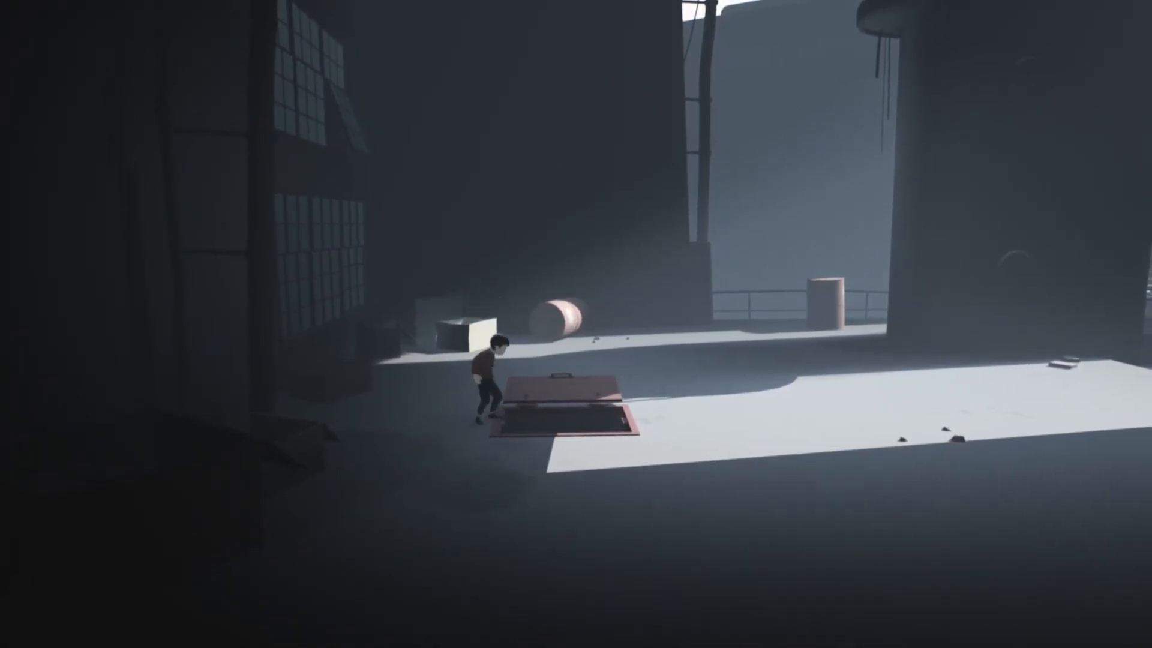
{"action": "key", "text": "Left"}
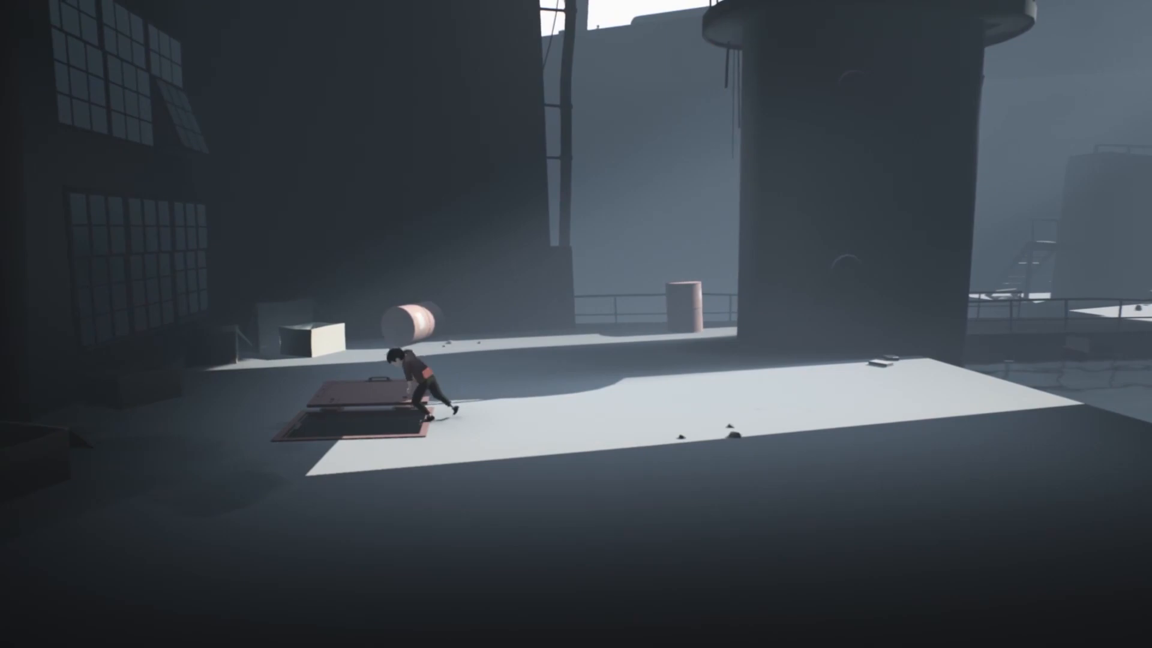
{"action": "key", "text": "a"}
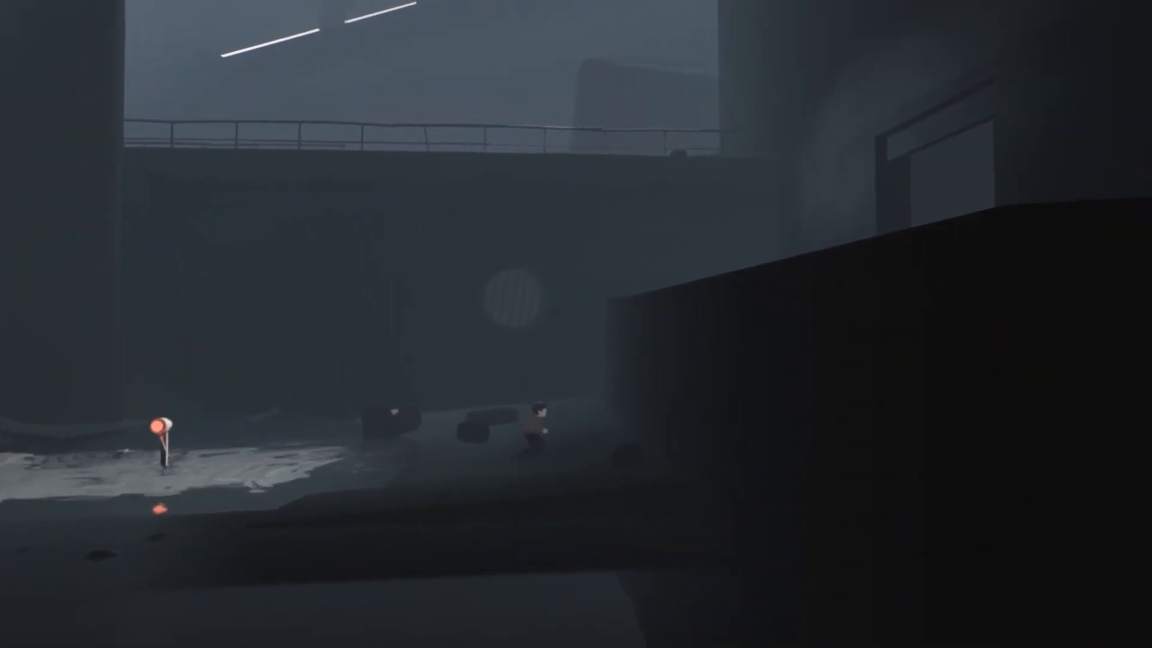
{"action": "key", "text": "Right"}
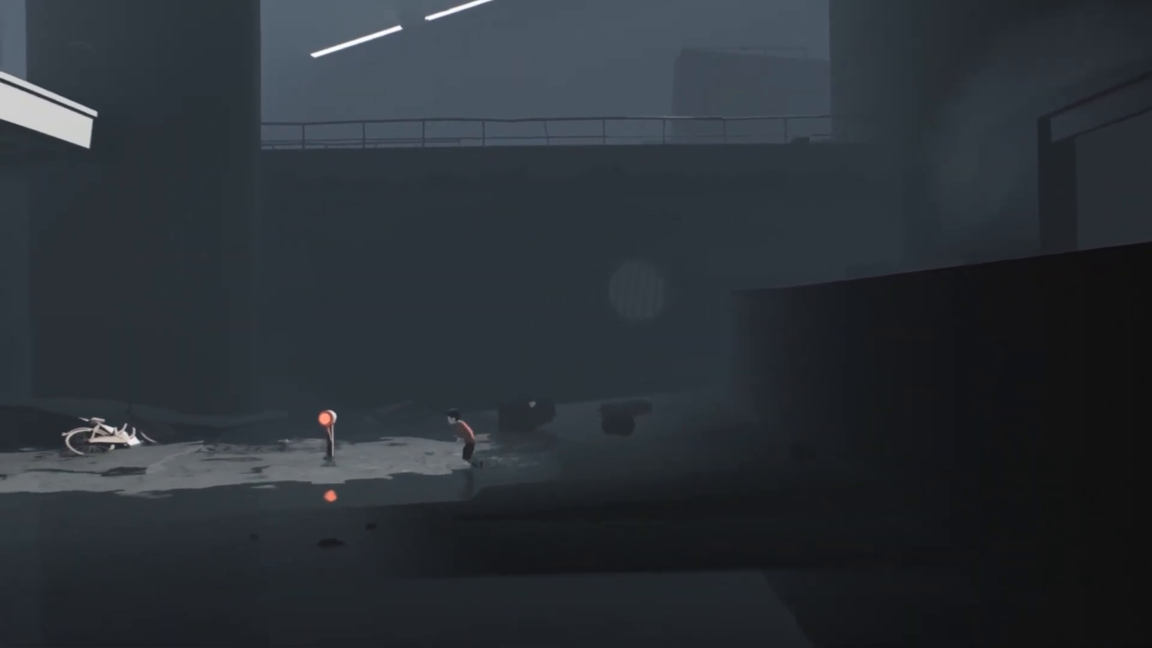
{"action": "key", "text": "right"}
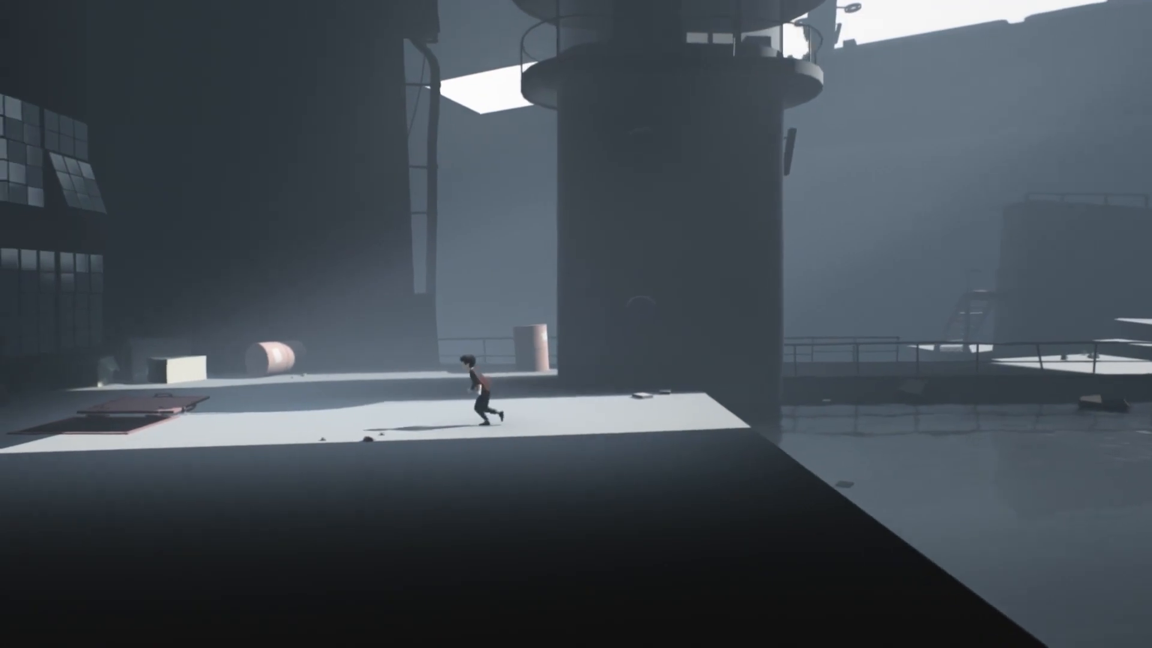
{"action": "key", "text": "Left"}
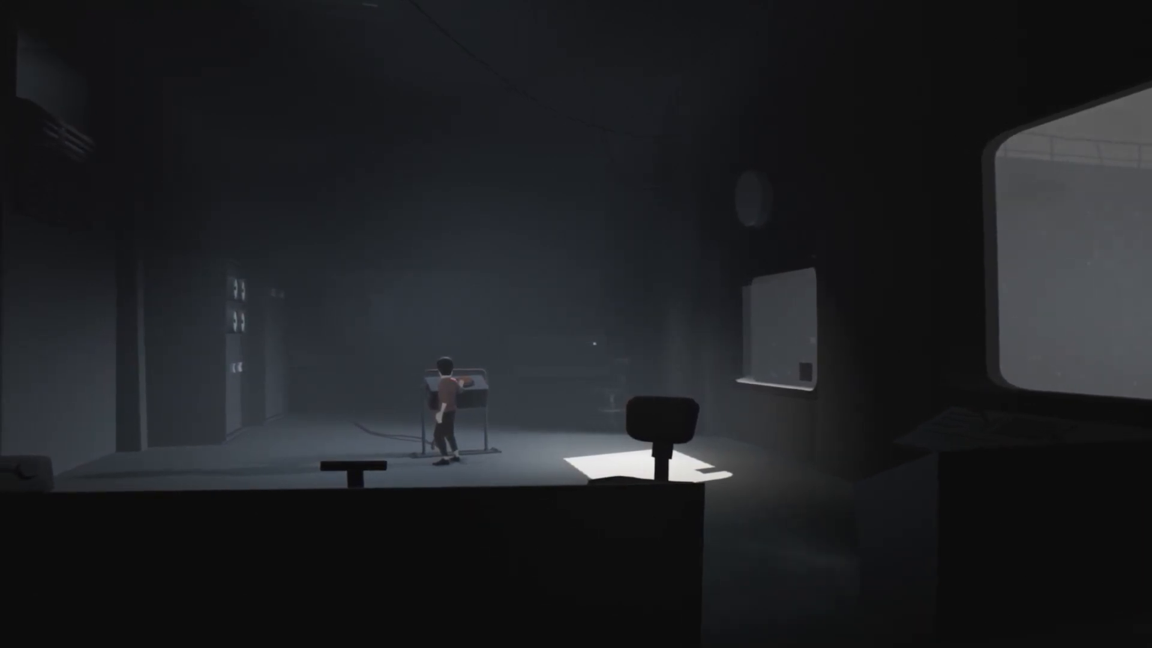
{"action": "key", "text": "Right"}
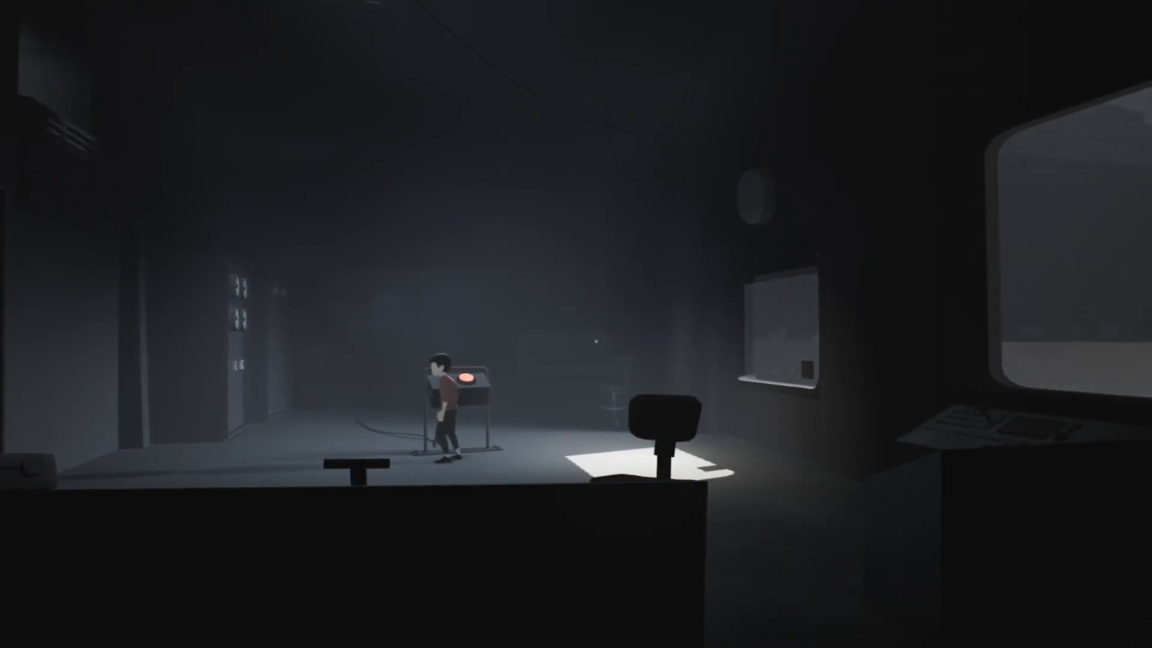
{"action": "key", "text": "Right"}
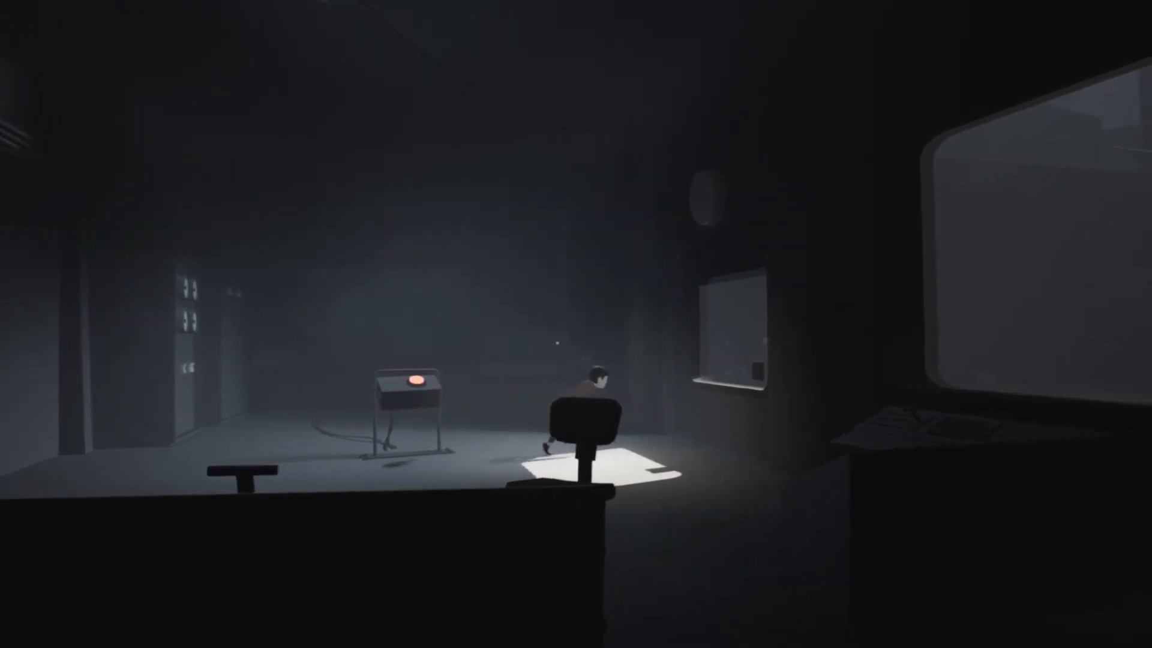
{"action": "key", "text": "Right"}
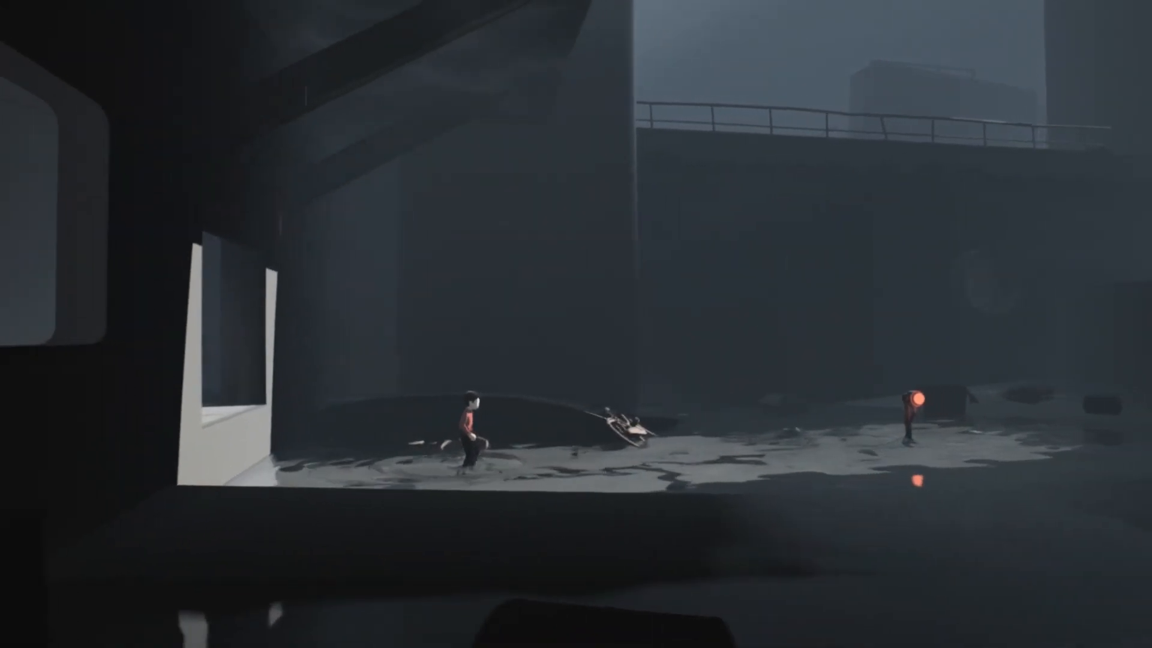
{"action": "key", "text": "Right"}
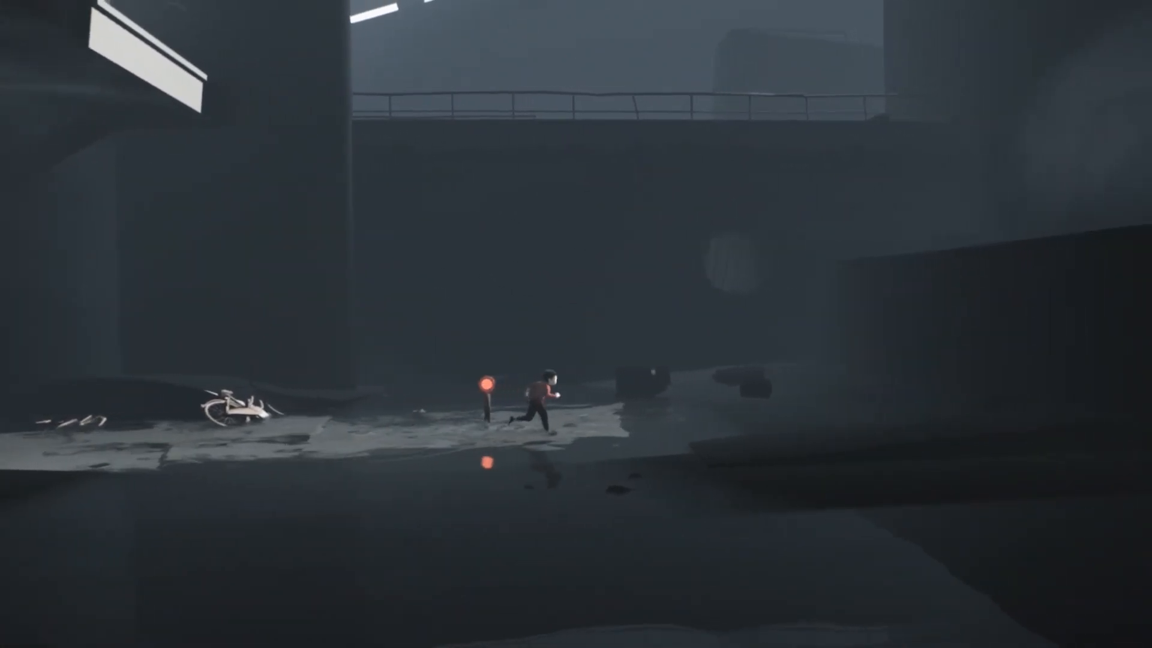
{"action": "key", "text": "Right"}
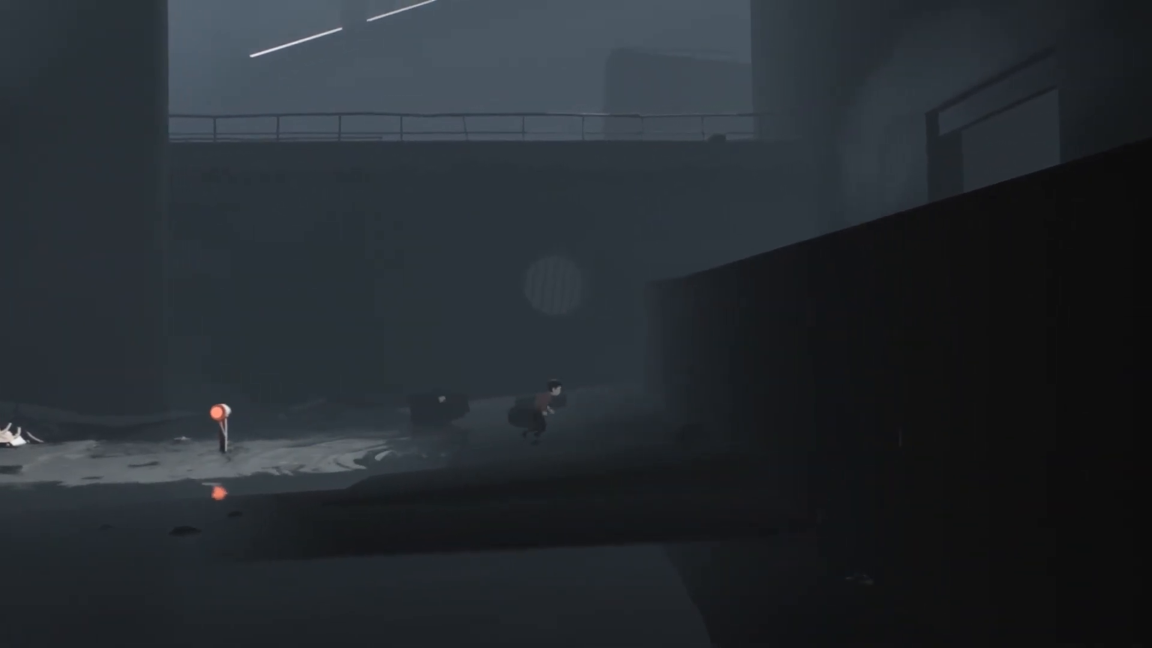
{"action": "key", "text": "Right"}
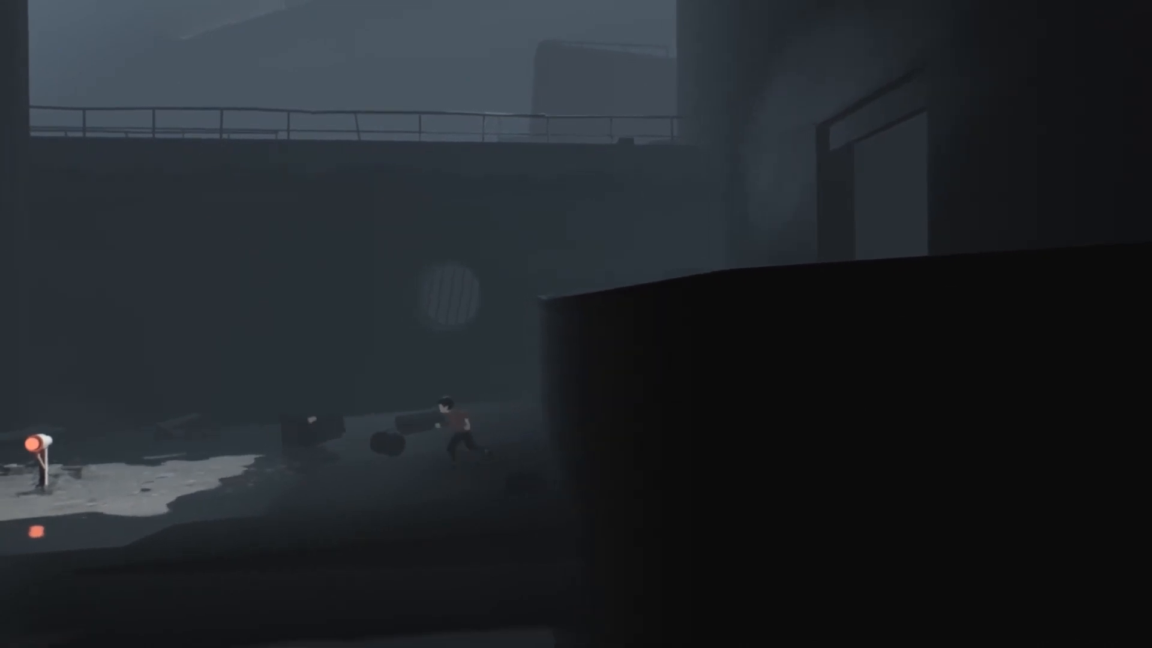
{"action": "key", "text": "right"}
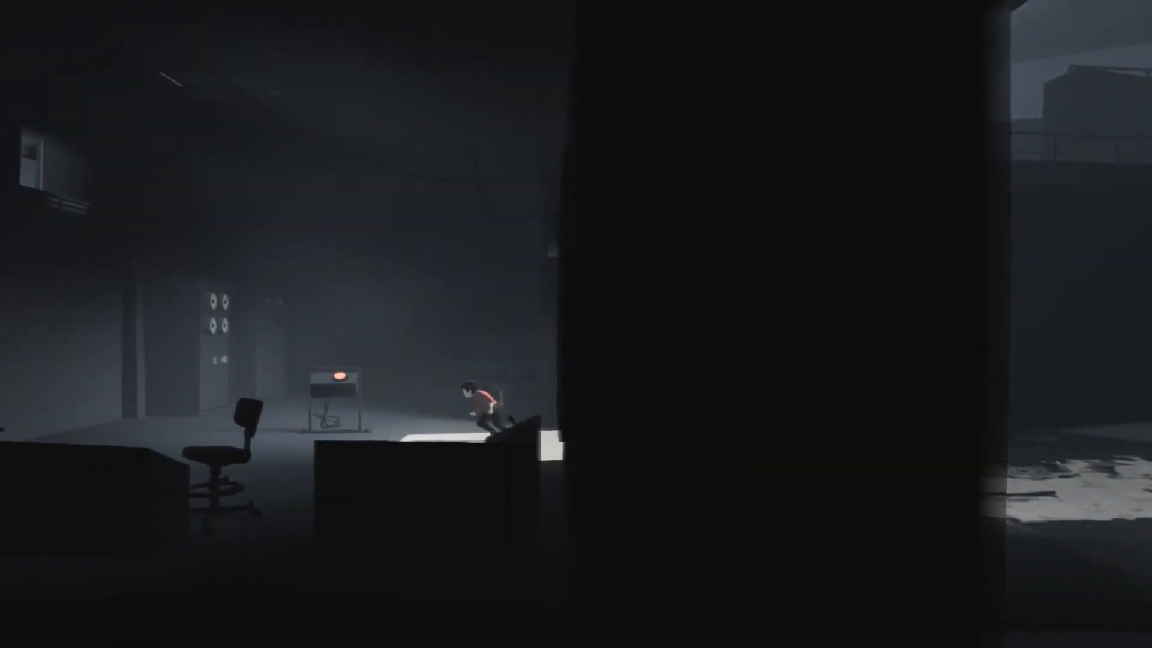
{"action": "key", "text": "Left"}
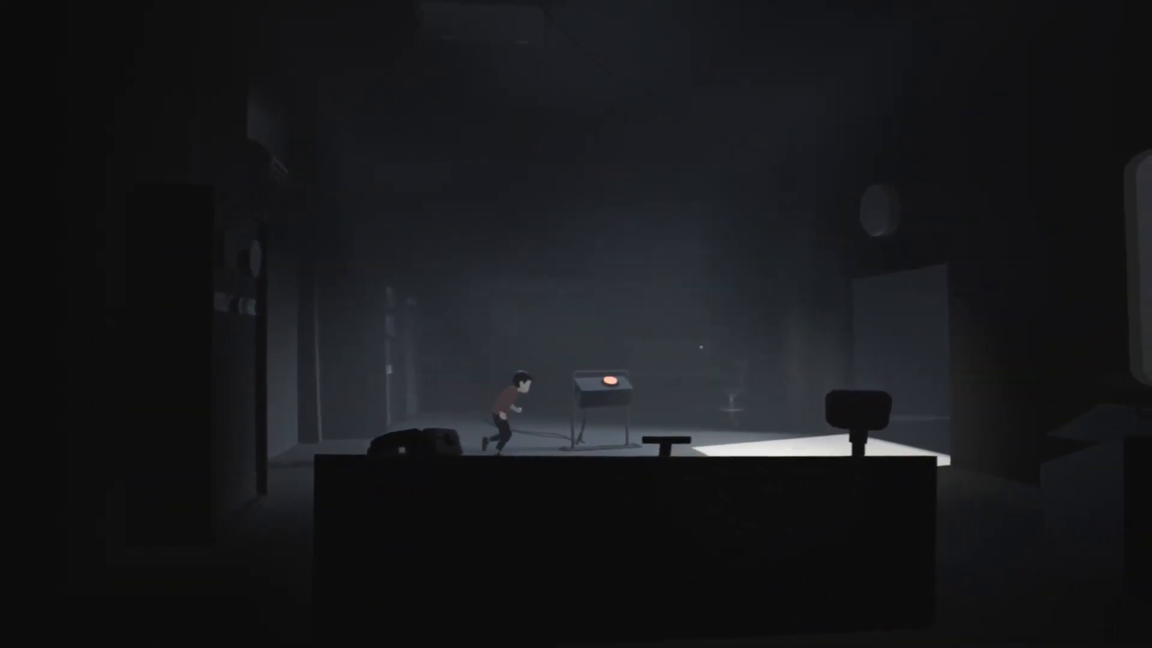
{"action": "key", "text": "Left"}
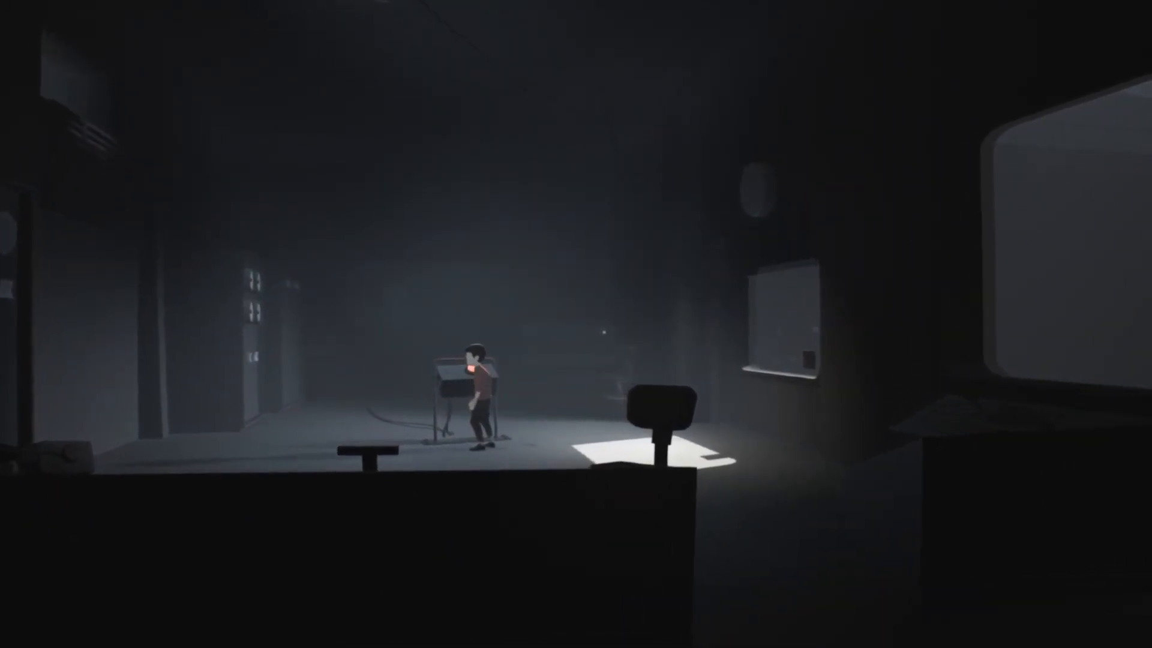
{"action": "key", "text": "Right"}
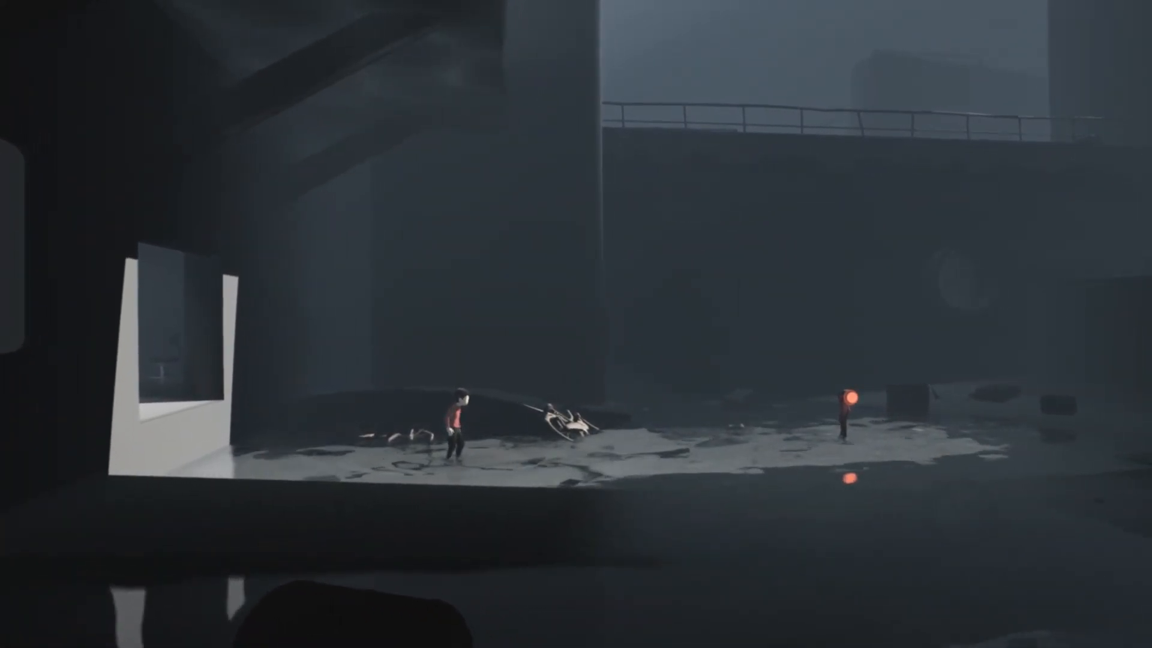
{"action": "key", "text": "right"}
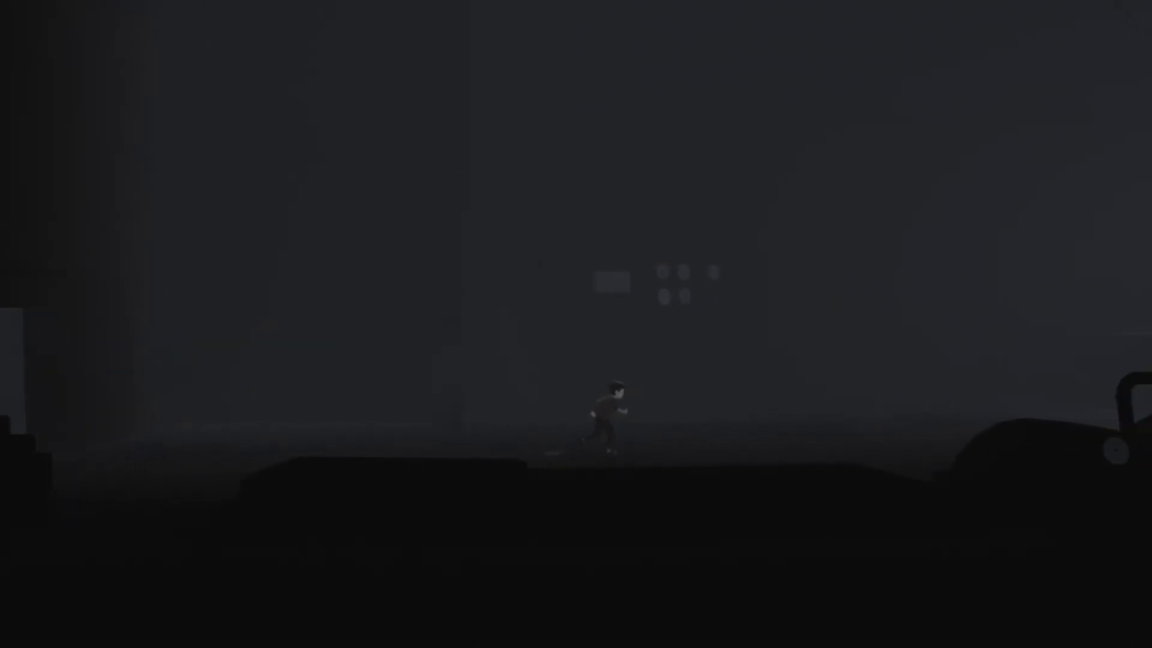
{"action": "key", "text": "Right"}
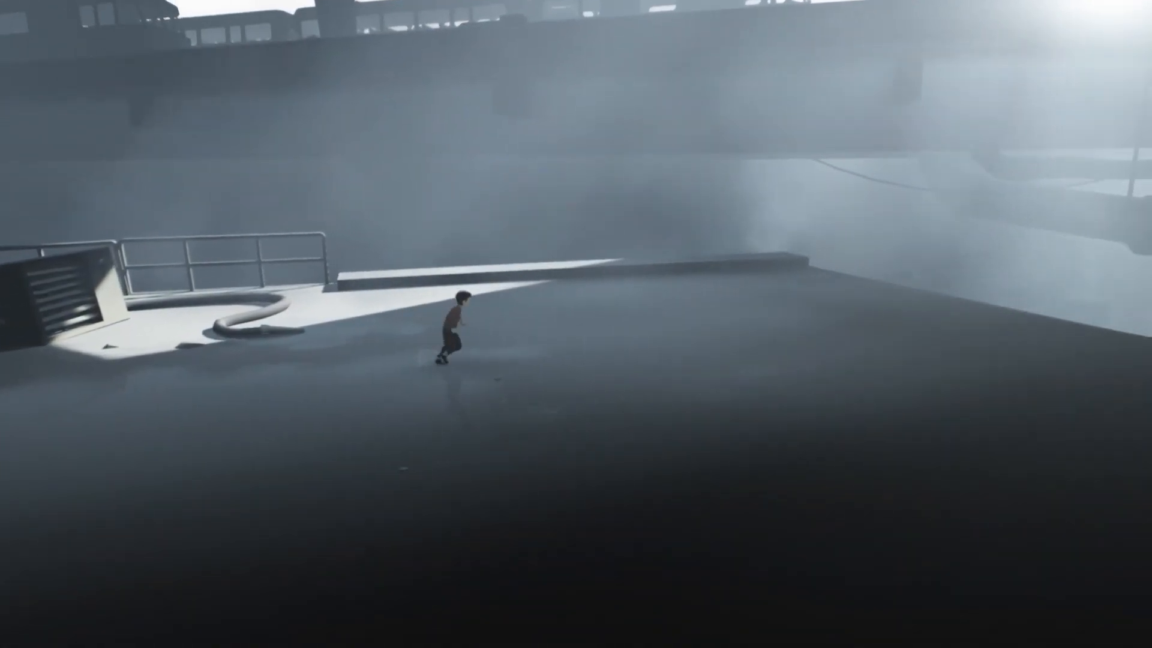
{"action": "key", "text": "Right"}
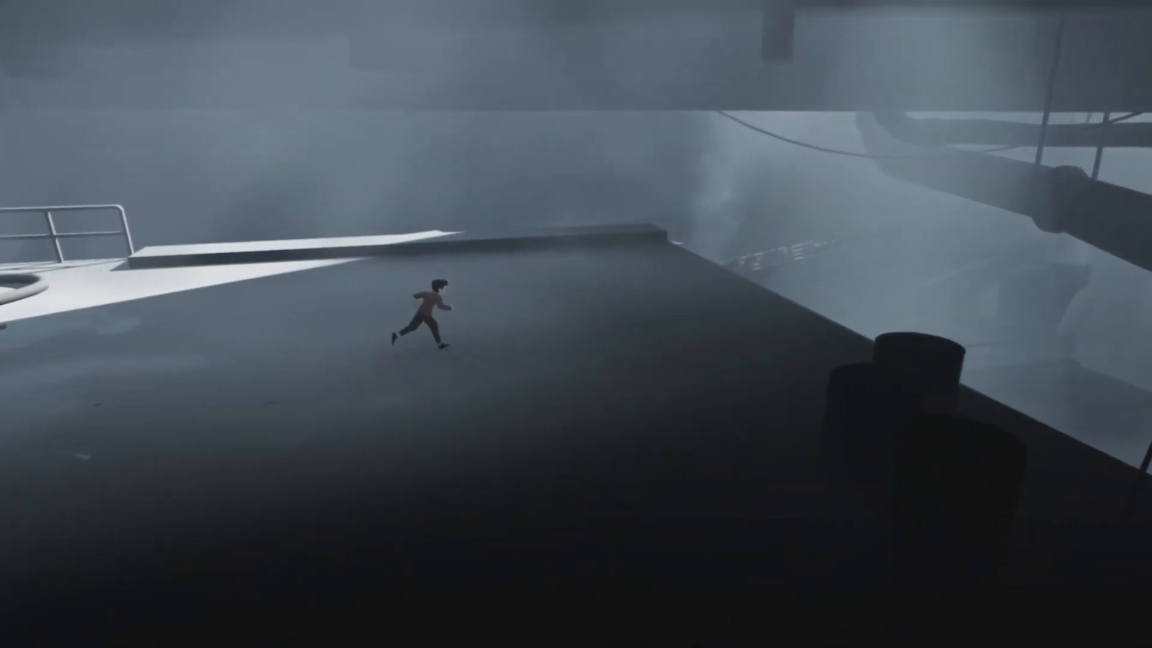
{"action": "key", "text": "right"}
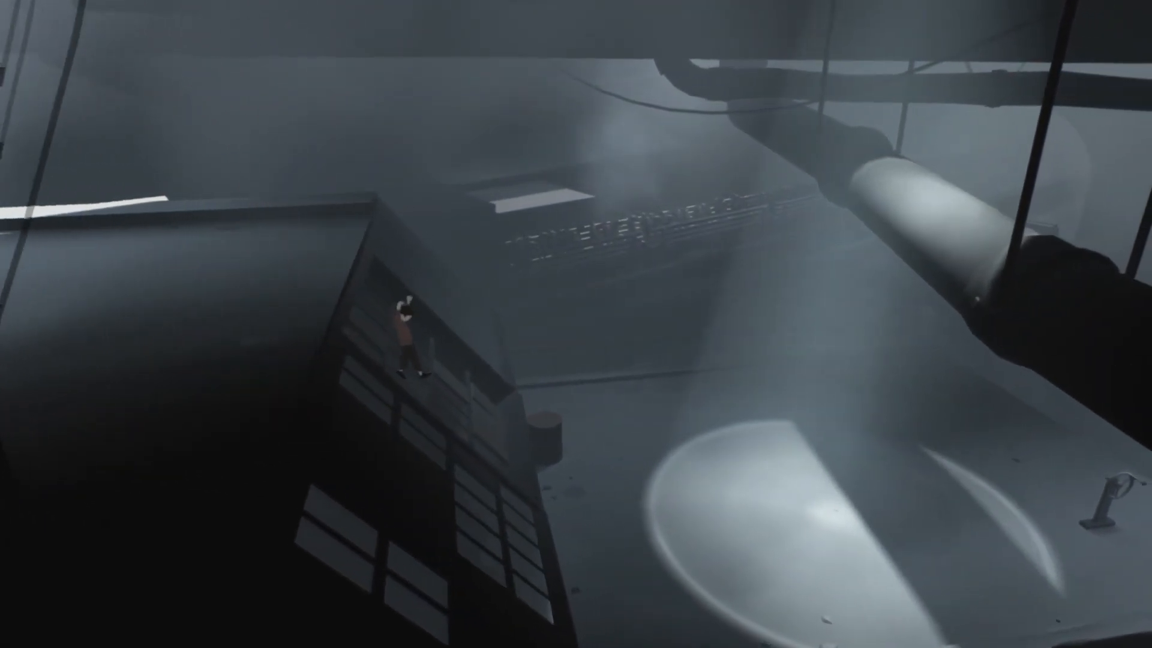
{"action": "key", "text": "right"}
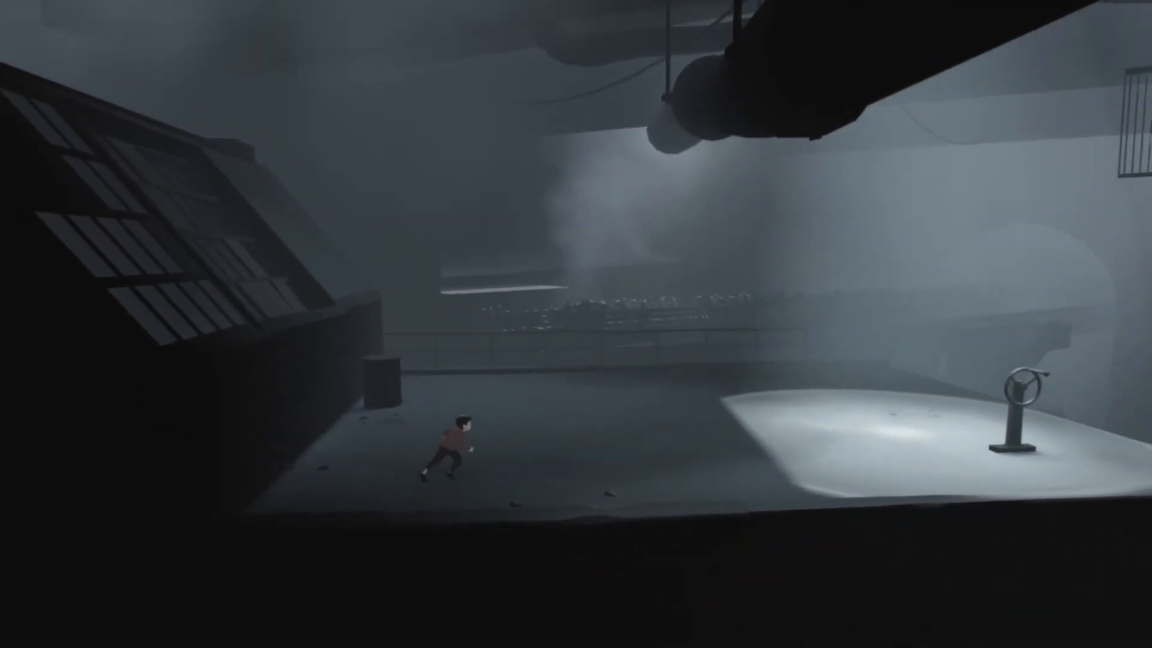
{"action": "key", "text": "Right"}
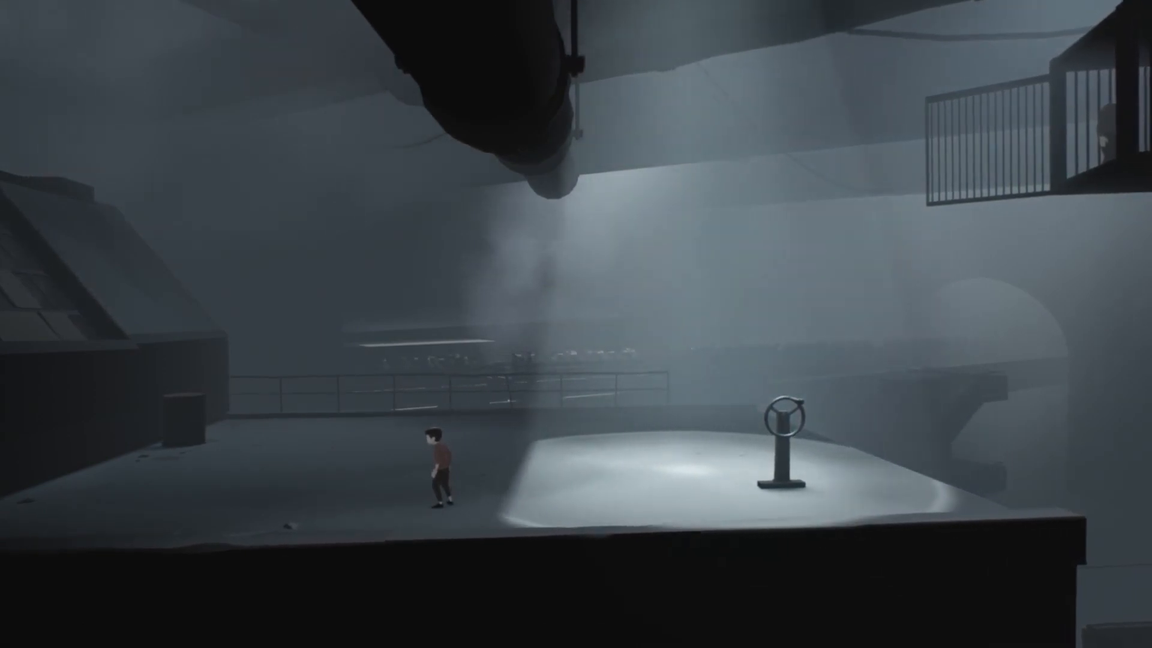
{"action": "key", "text": "Right"}
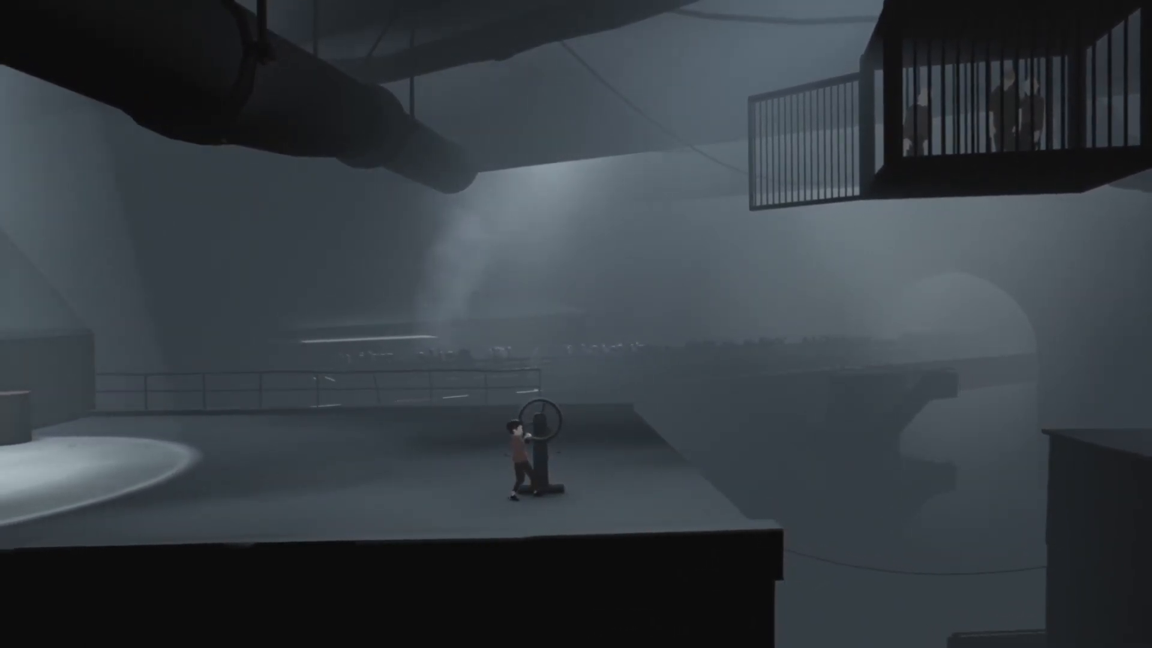
{"action": "key", "text": "Left"}
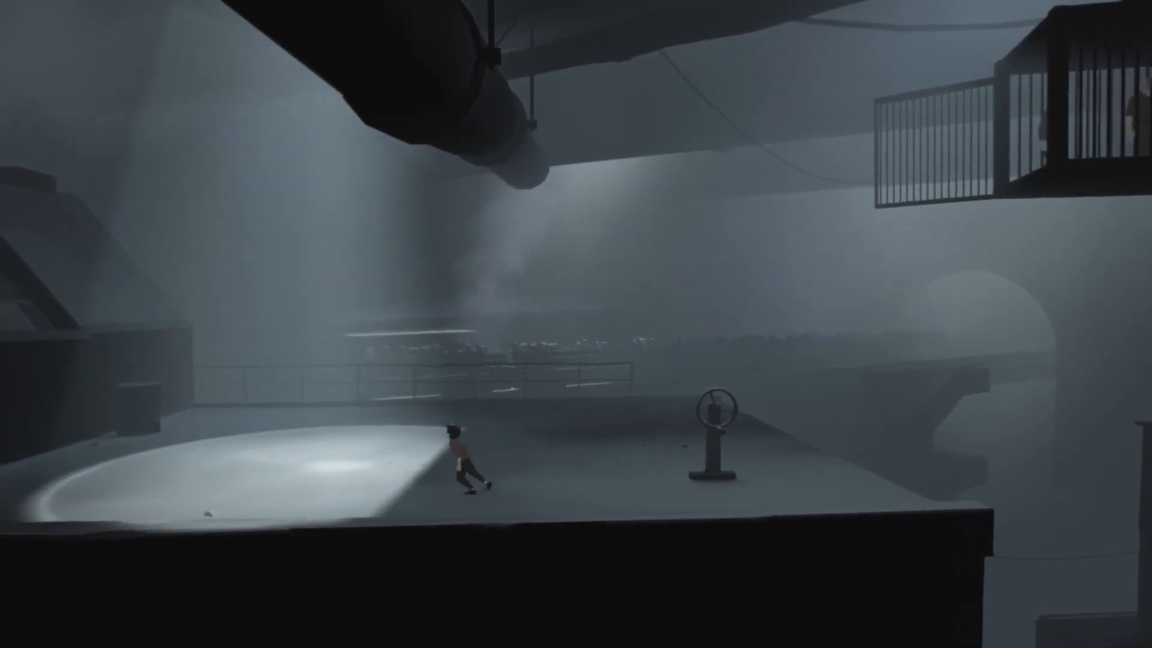
{"action": "key", "text": "Right"}
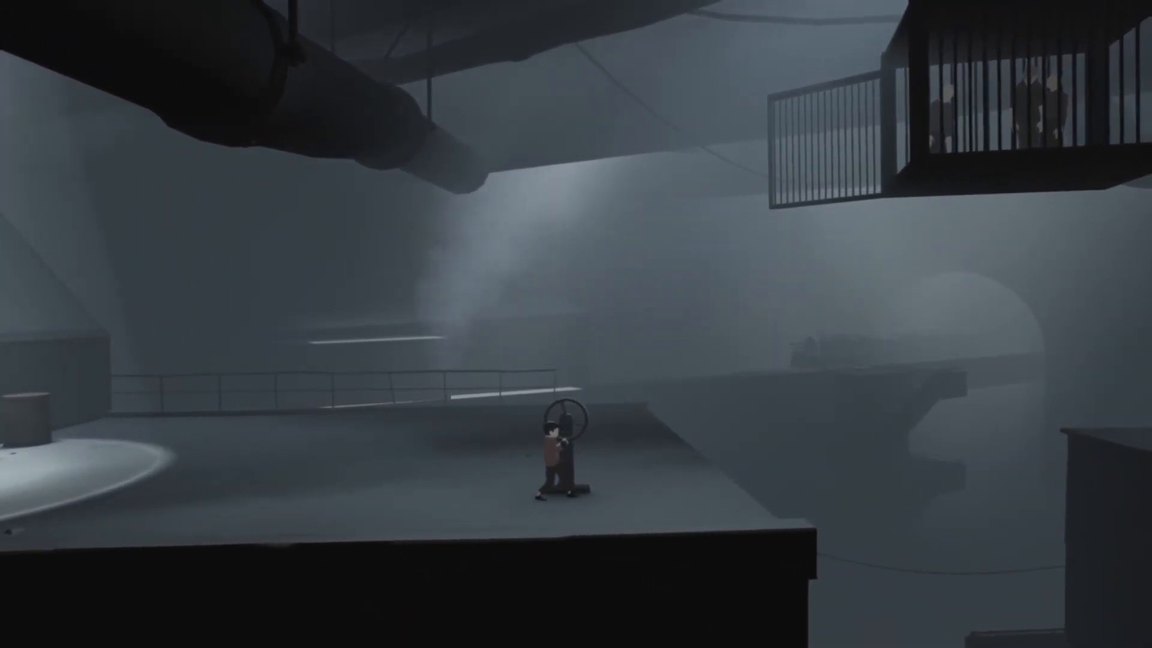
{"action": "key", "text": "Left"}
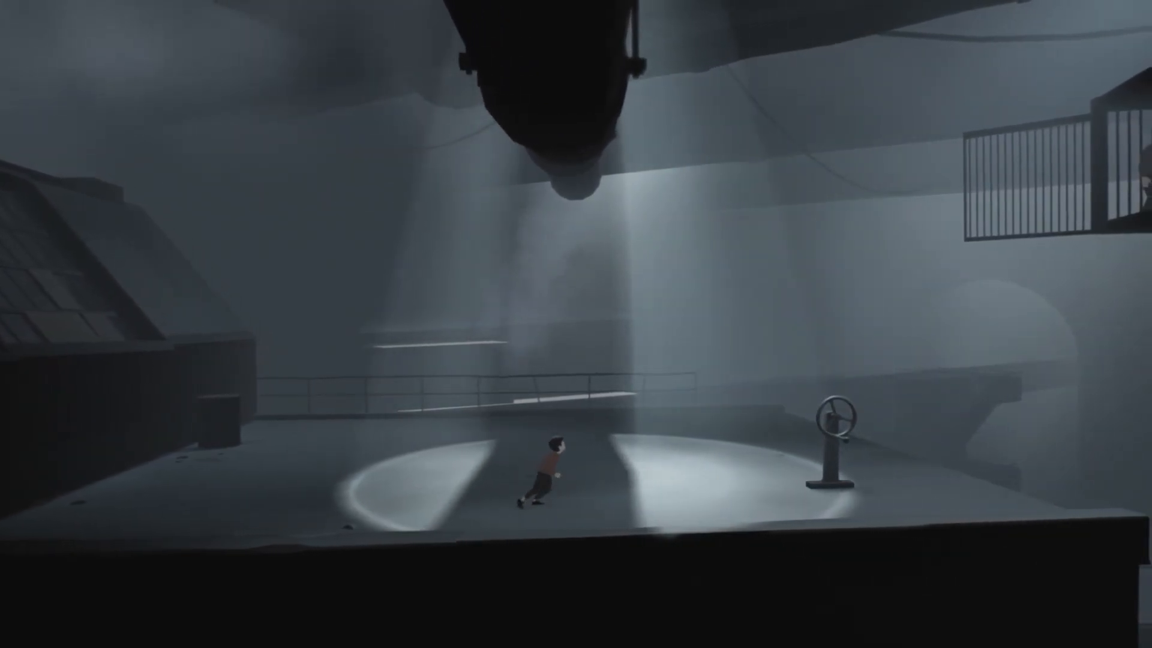
{"action": "key", "text": "Right"}
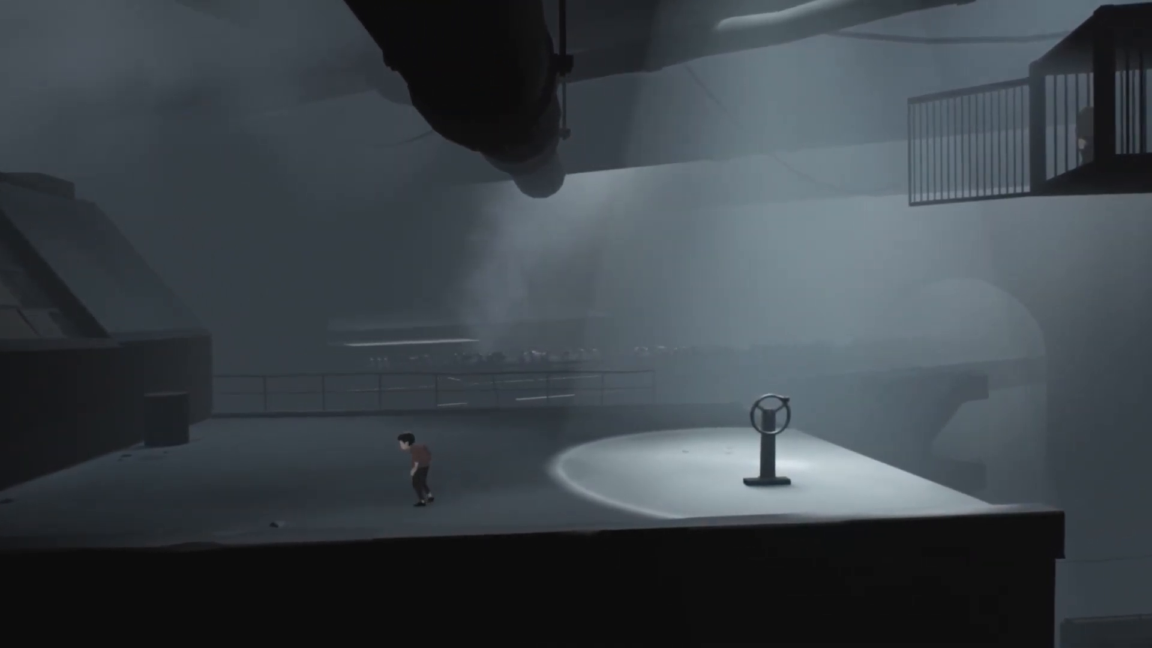
{"action": "key", "text": "Right"}
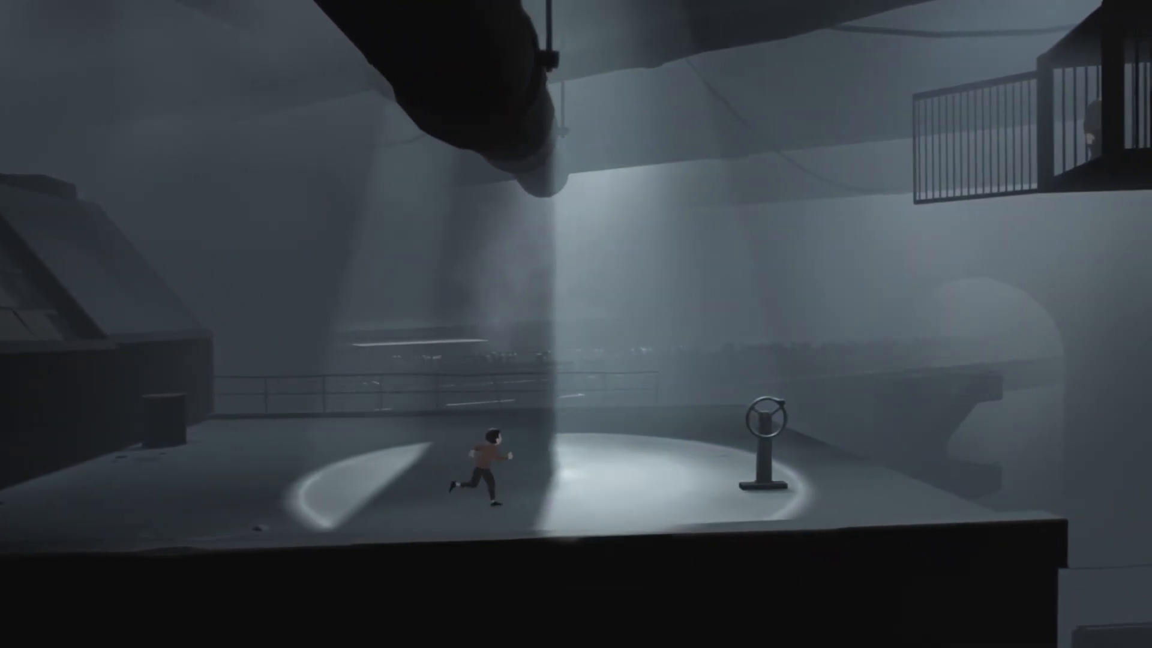
{"action": "key", "text": "Right"}
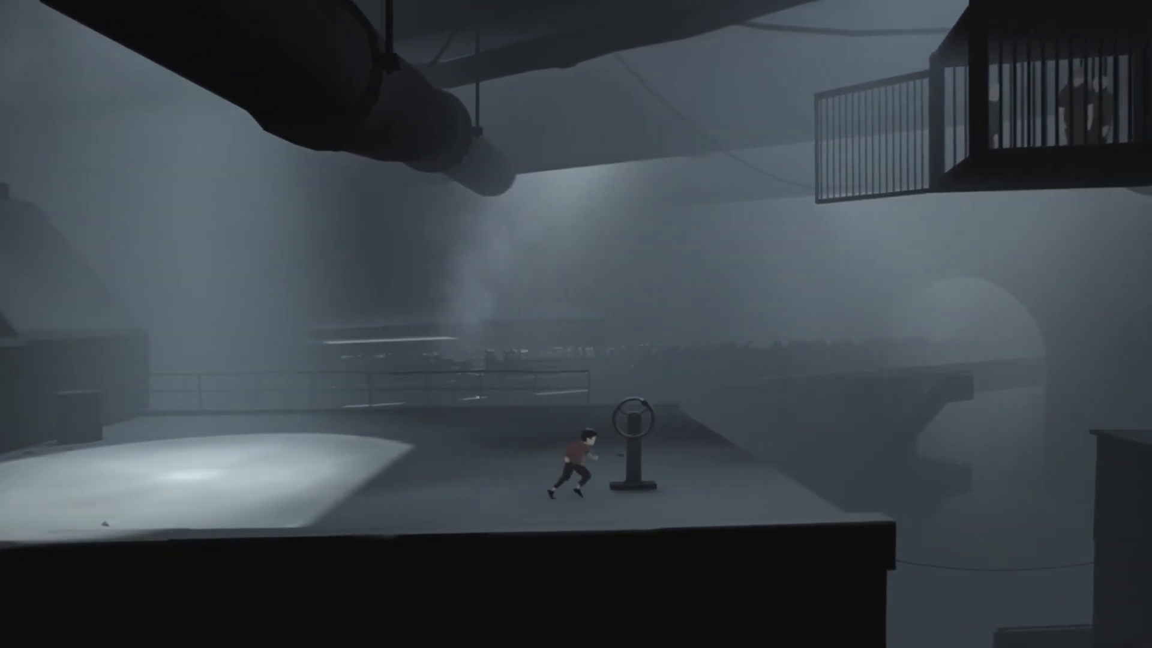
{"action": "key", "text": "Left"}
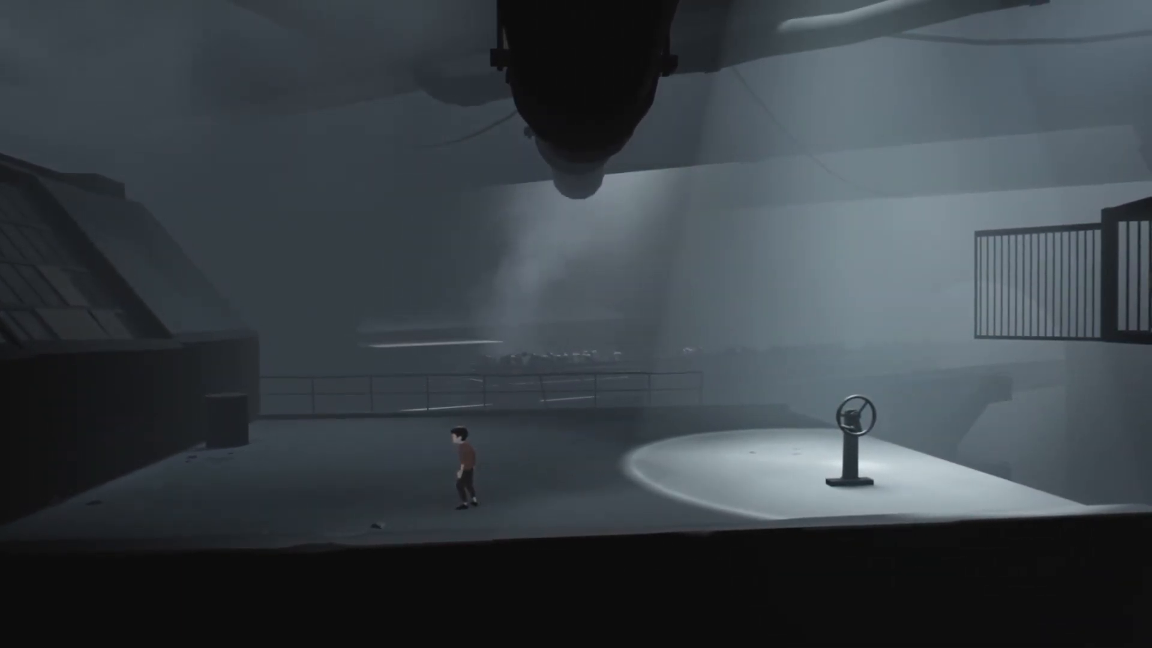
{"action": "key", "text": "Right"}
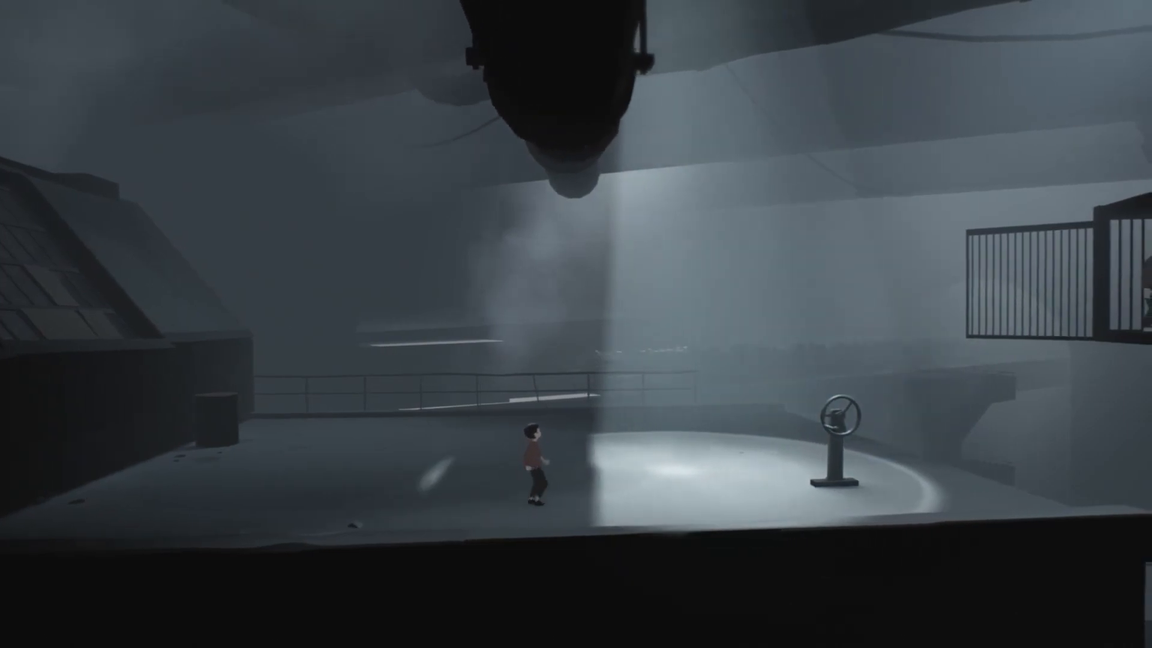
{"action": "key", "text": "Right"}
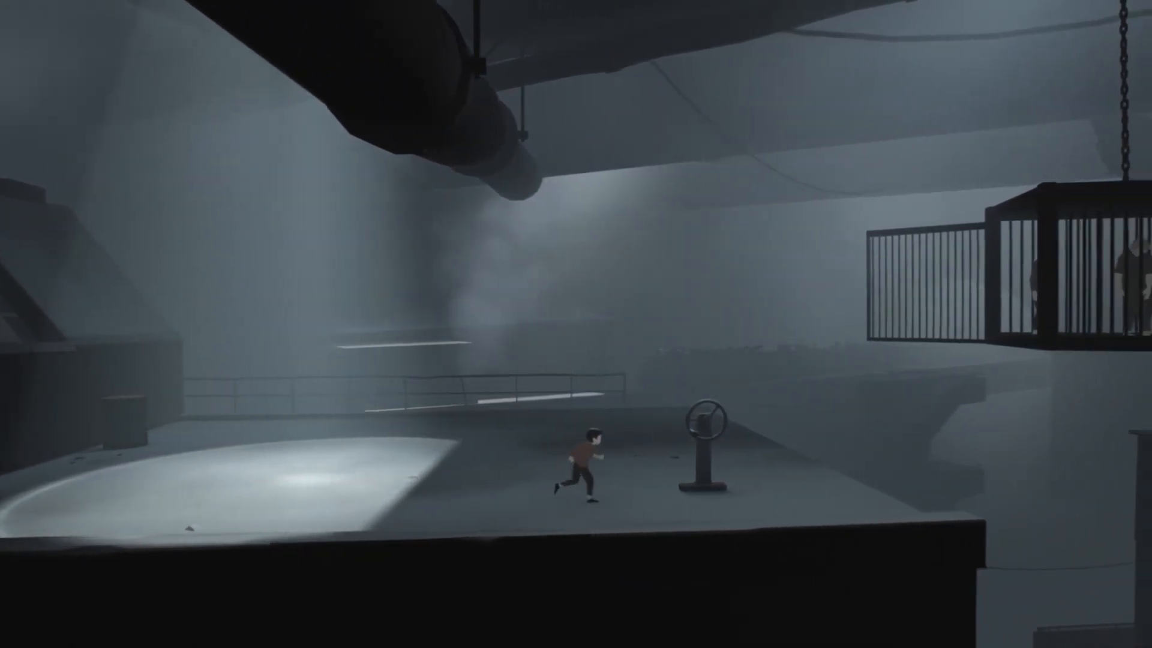
{"action": "key", "text": "Right"}
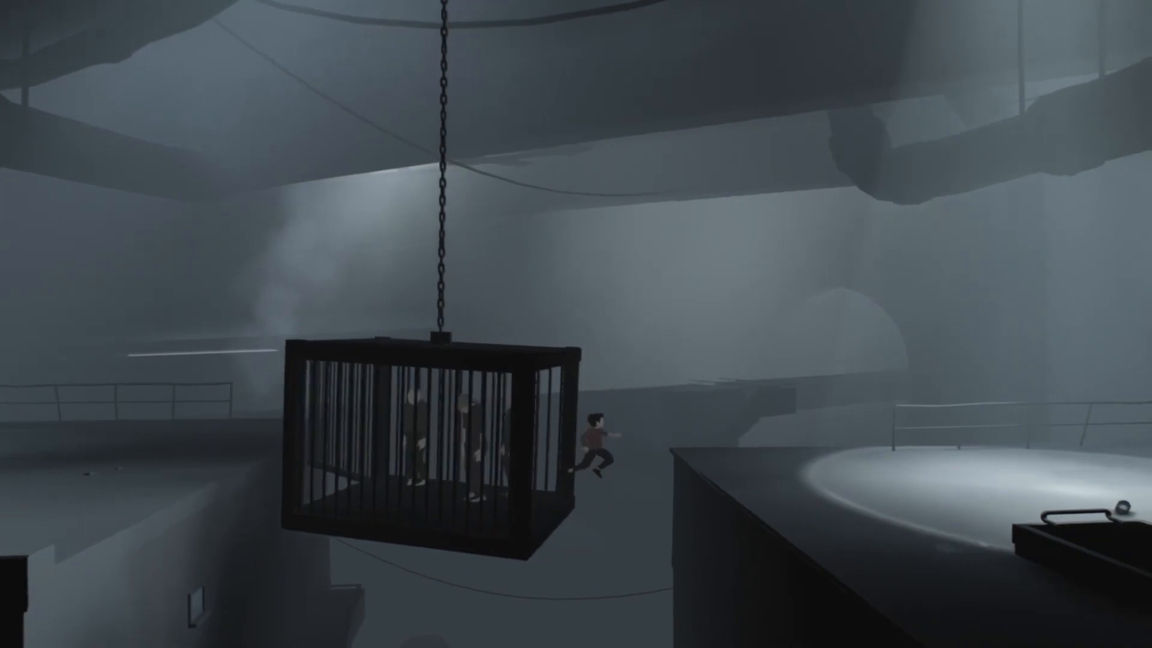
{"action": "key", "text": "Right"}
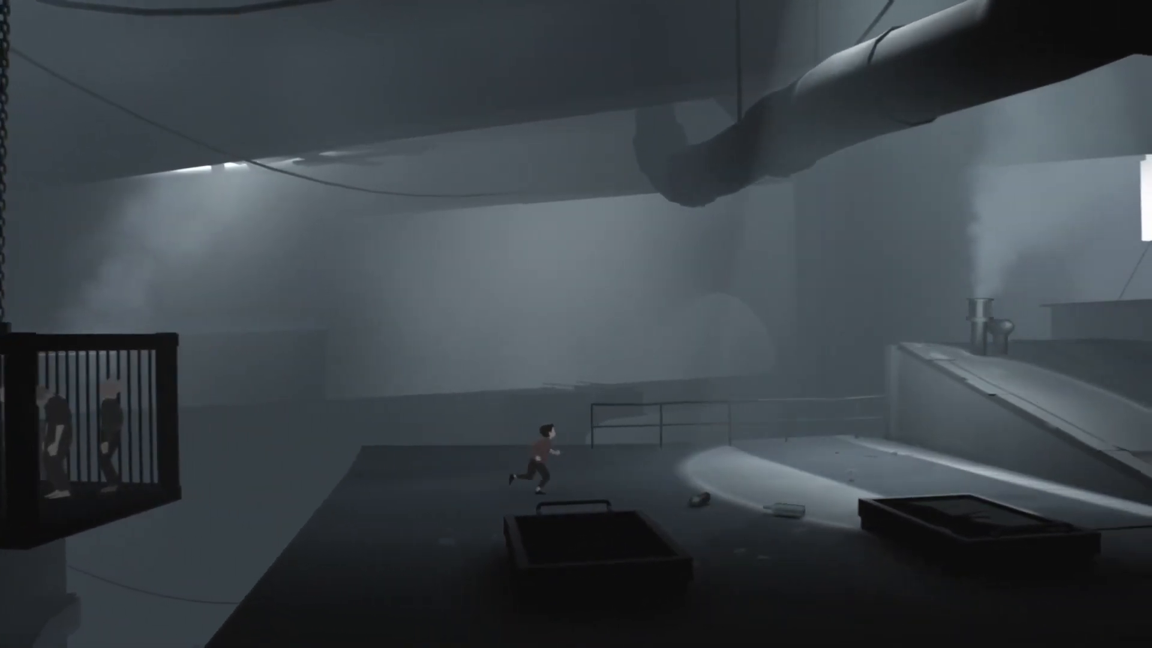
{"action": "key", "text": "Right"}
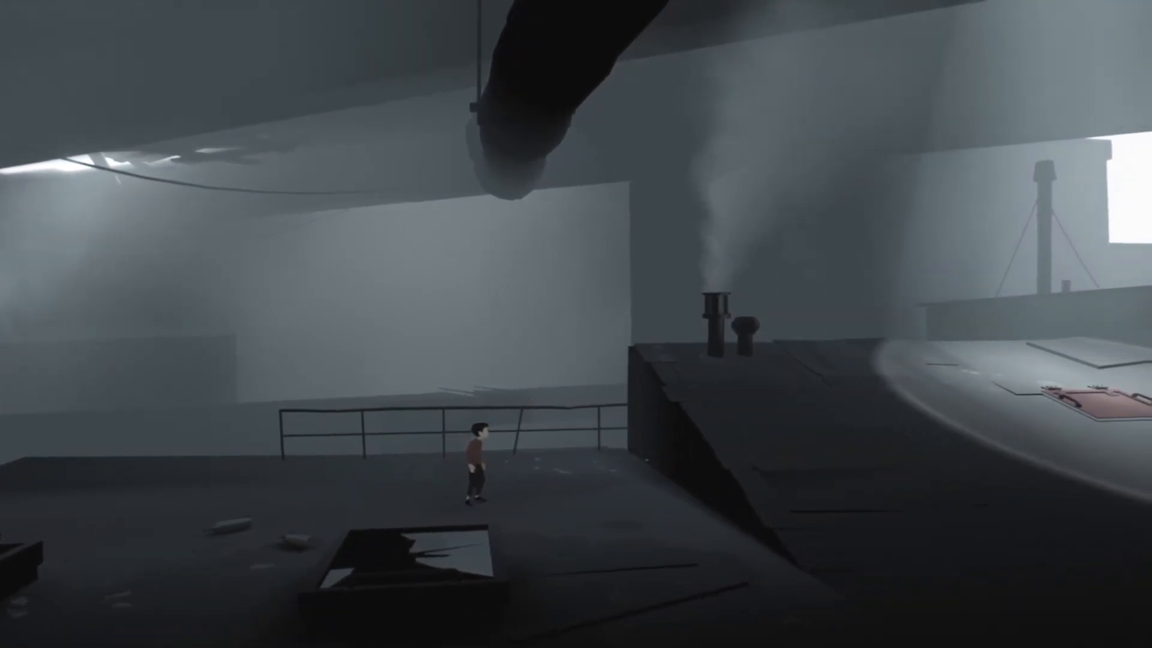
{"action": "key", "text": "right"}
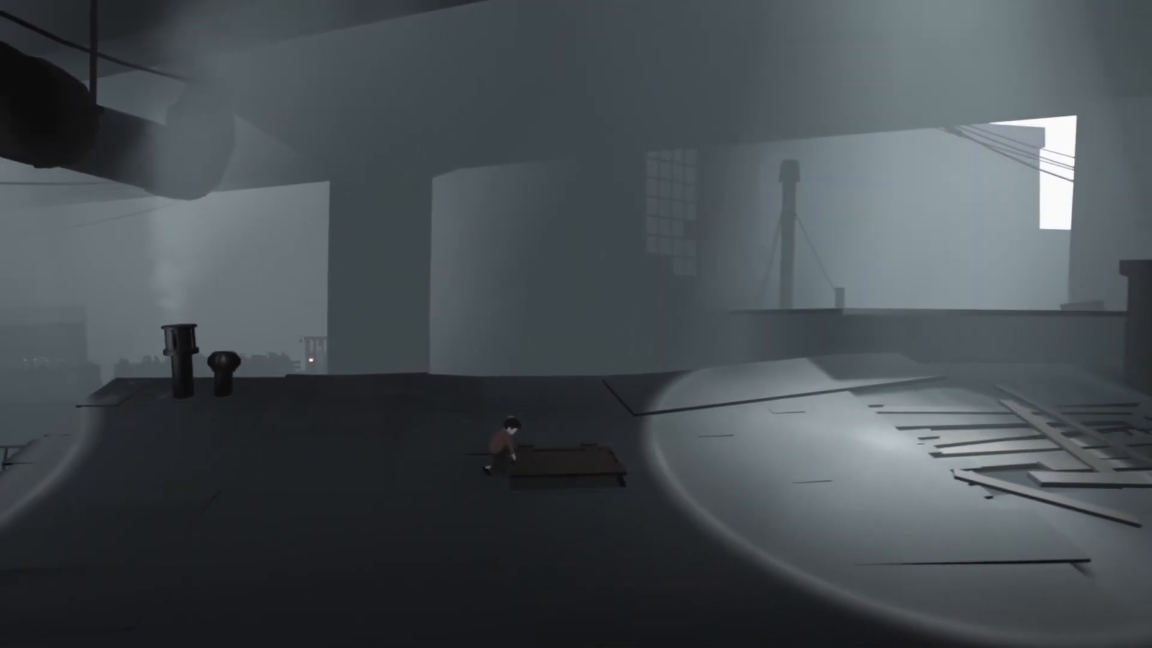
{"action": "key", "text": "right"}
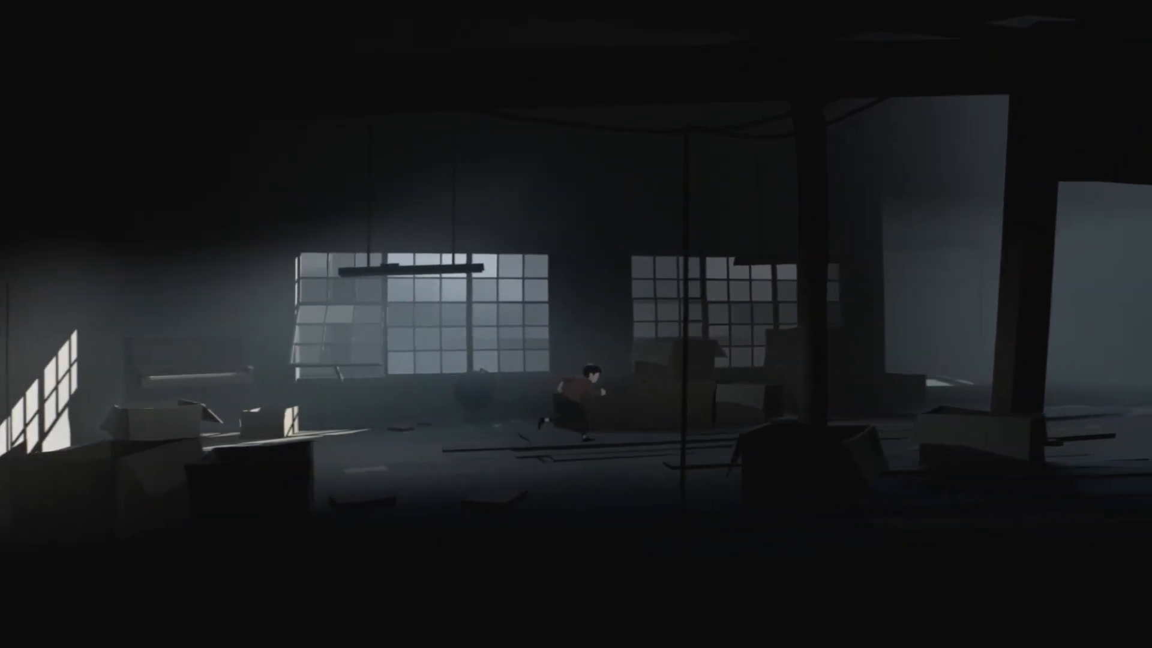
{"action": "key", "text": "right"}
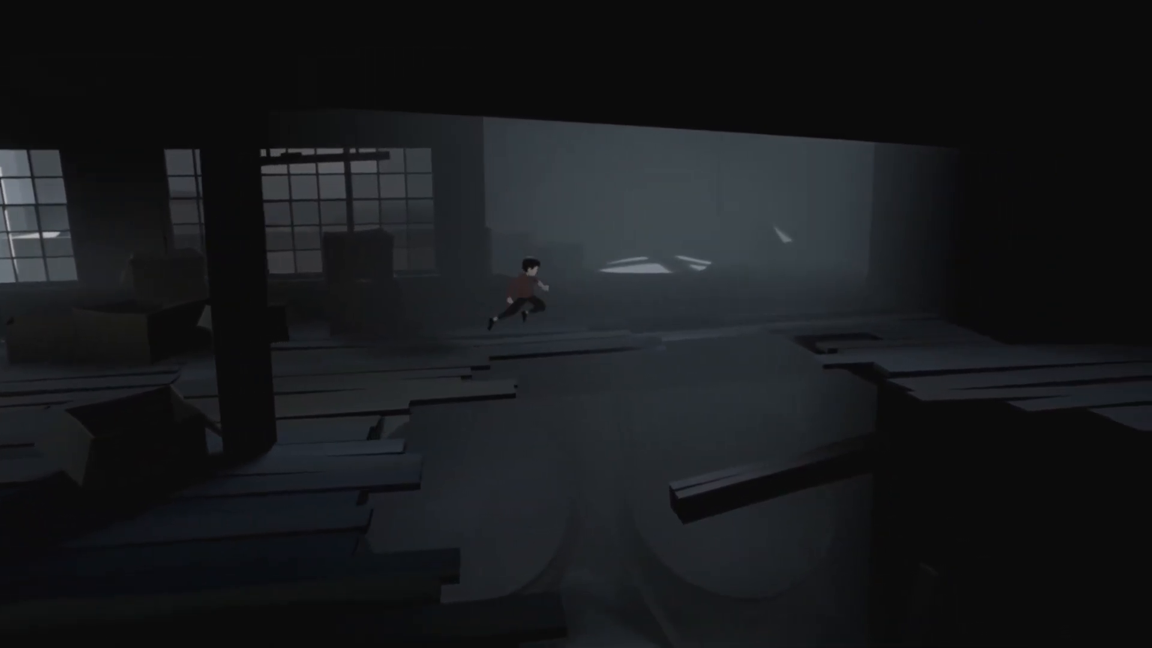
{"action": "key", "text": "Right"}
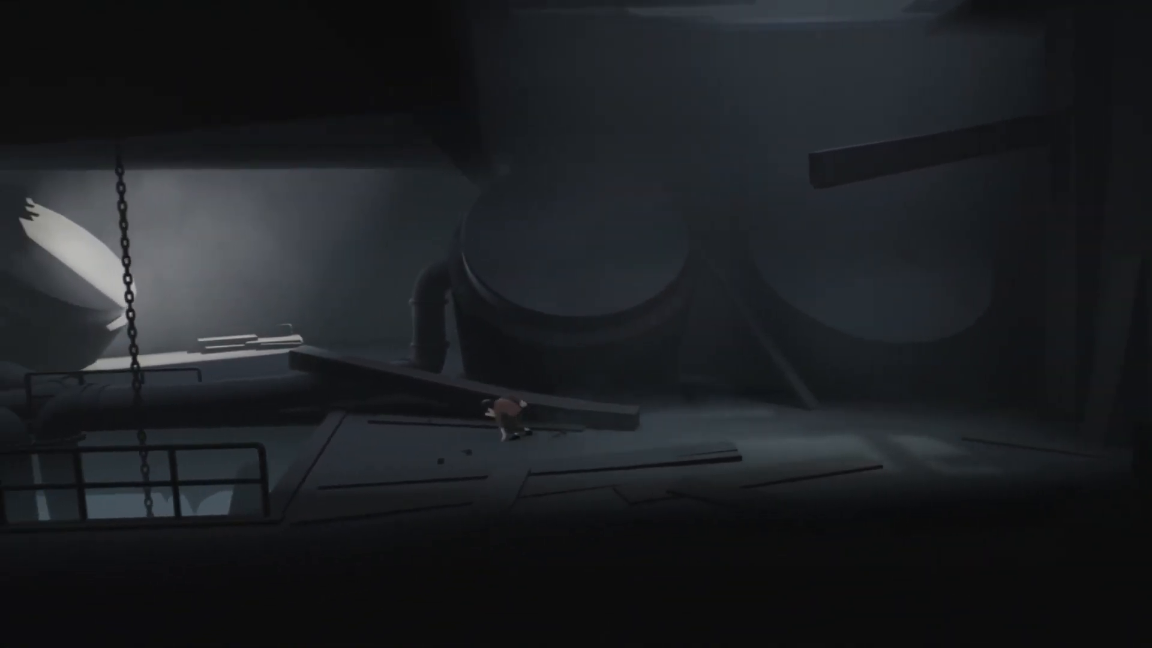
{"action": "key", "text": "Right"}
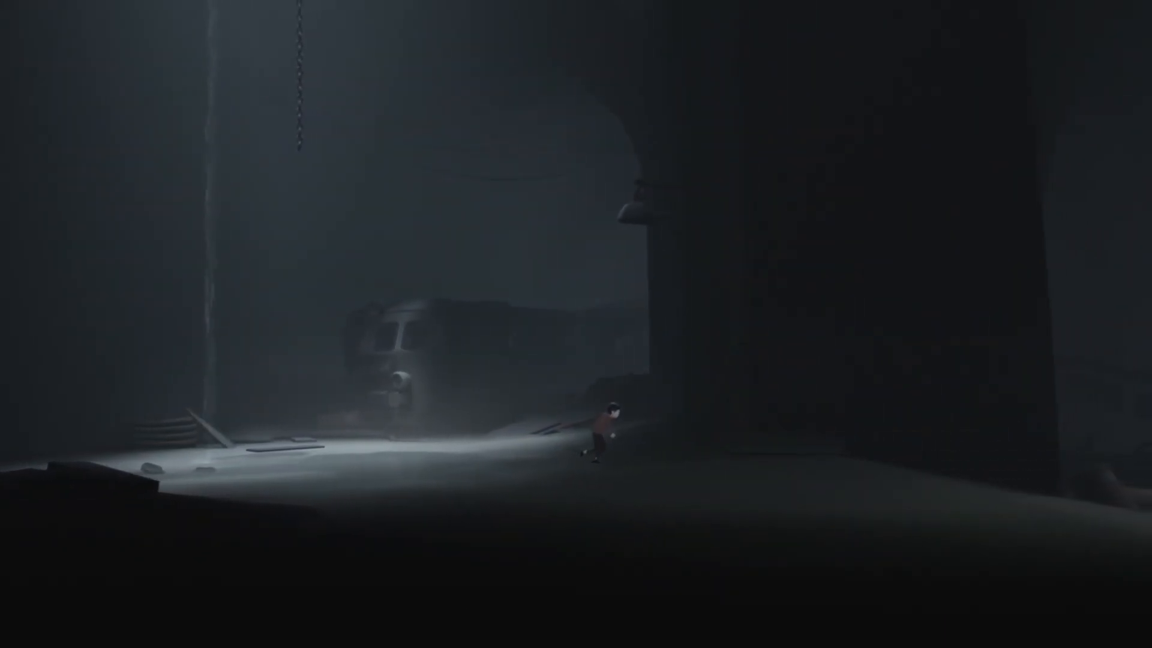
{"action": "key", "text": "Left"}
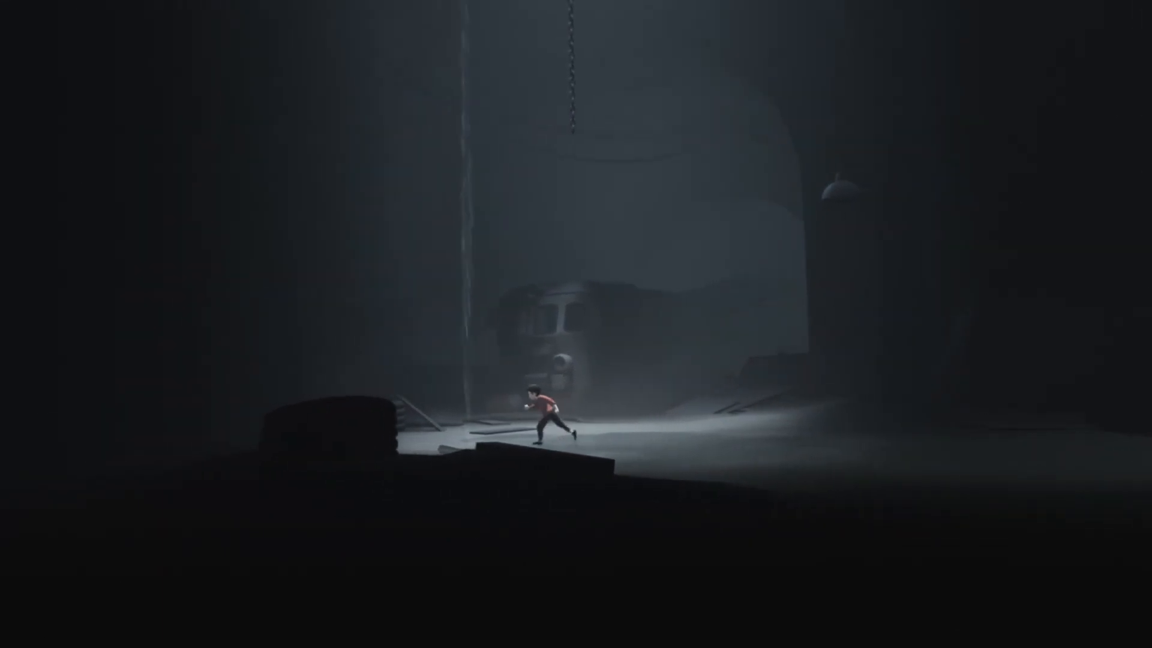
{"action": "key", "text": "Right"}
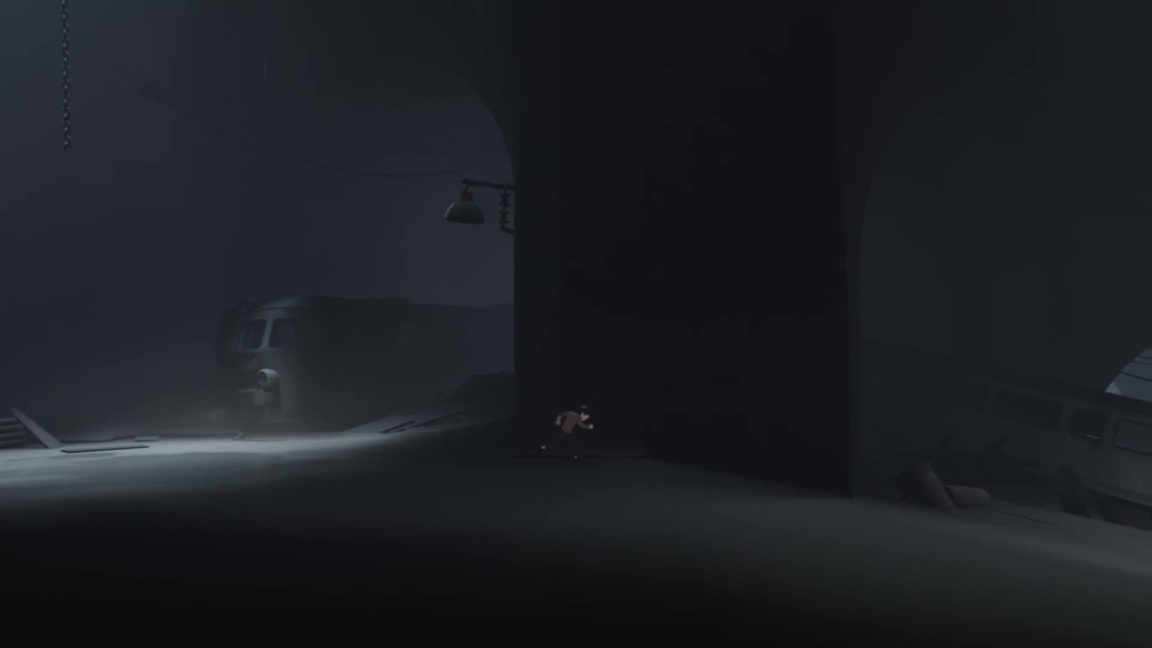
{"action": "key", "text": "Right"}
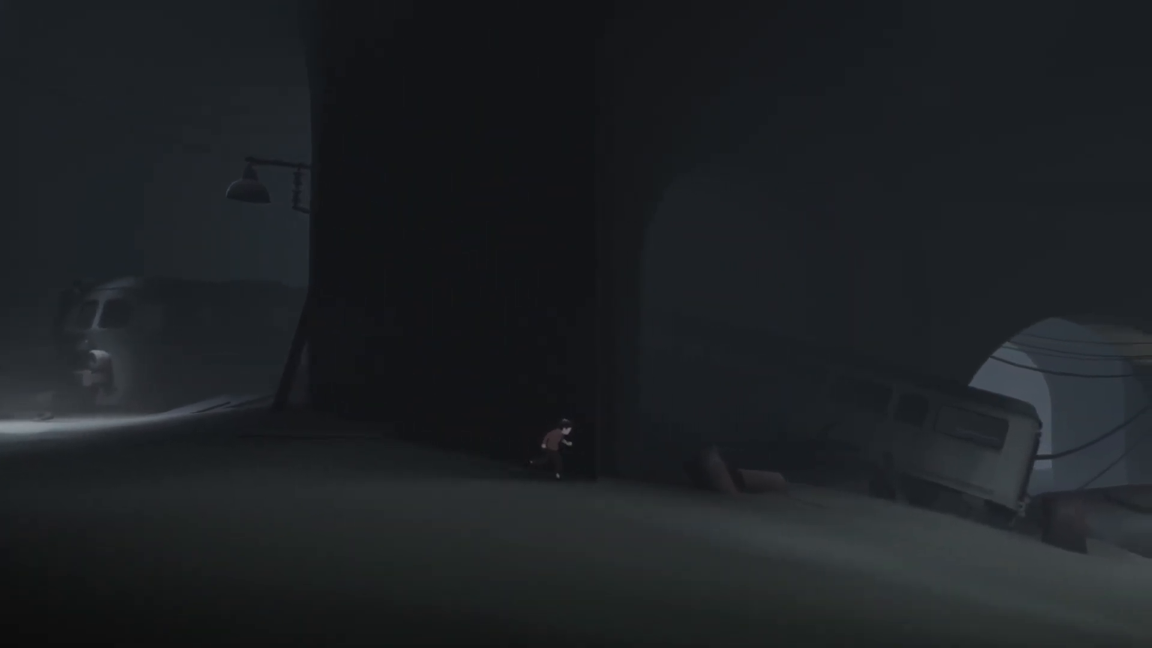
{"action": "key", "text": "right"}
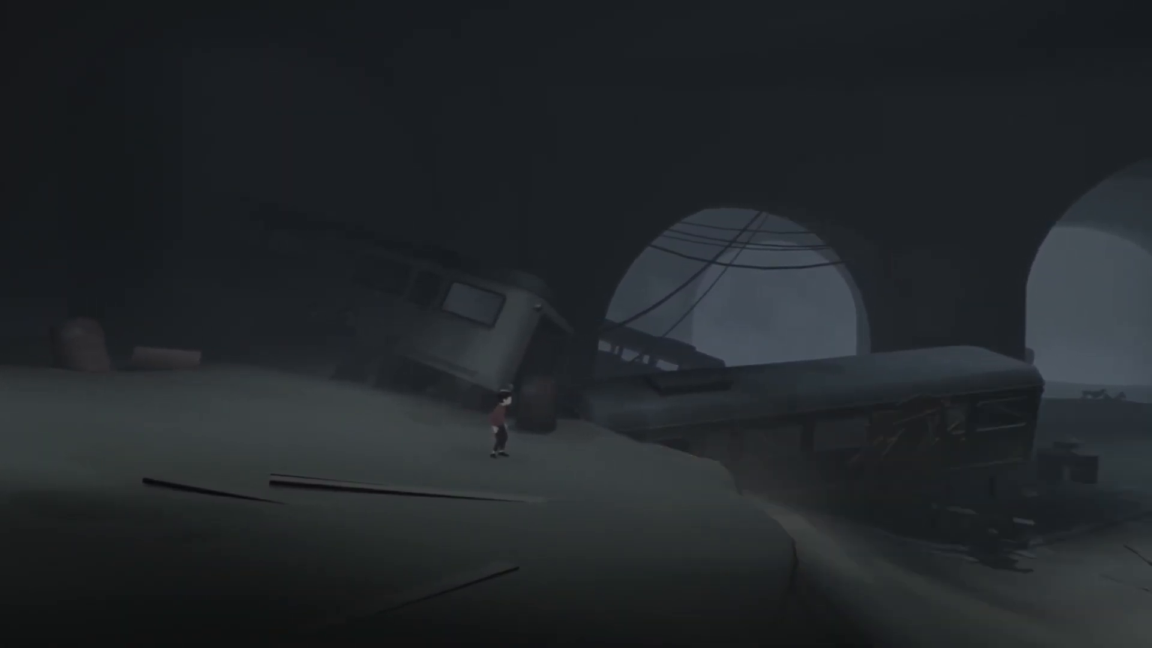
{"action": "key", "text": "Right"}
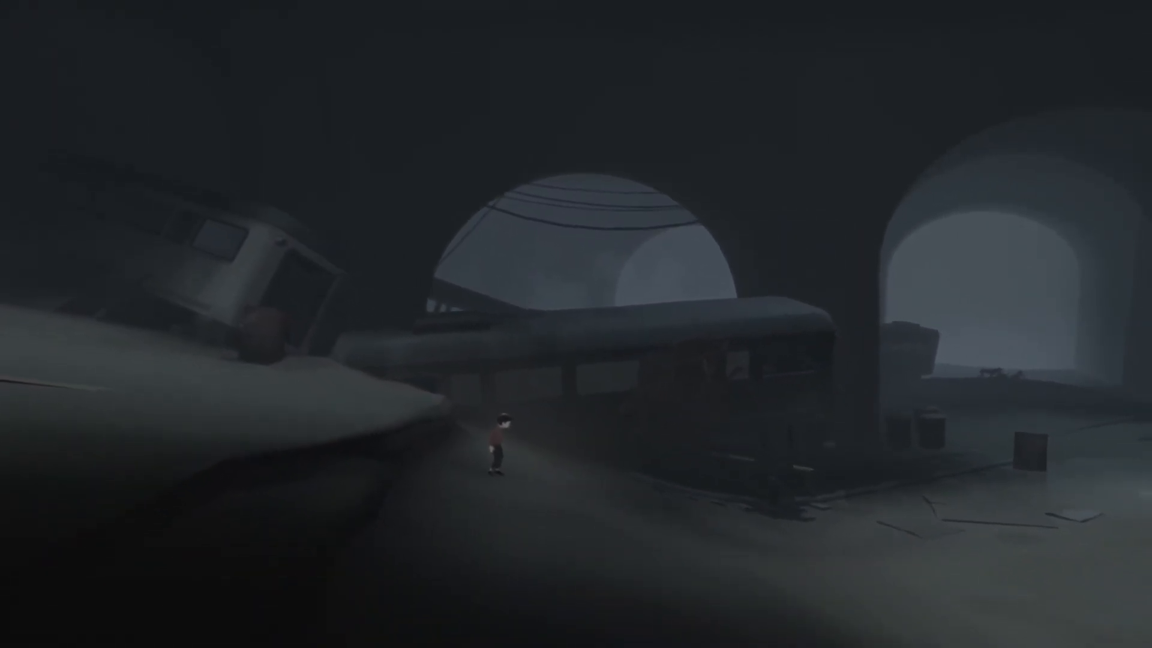
{"action": "key", "text": "Right"}
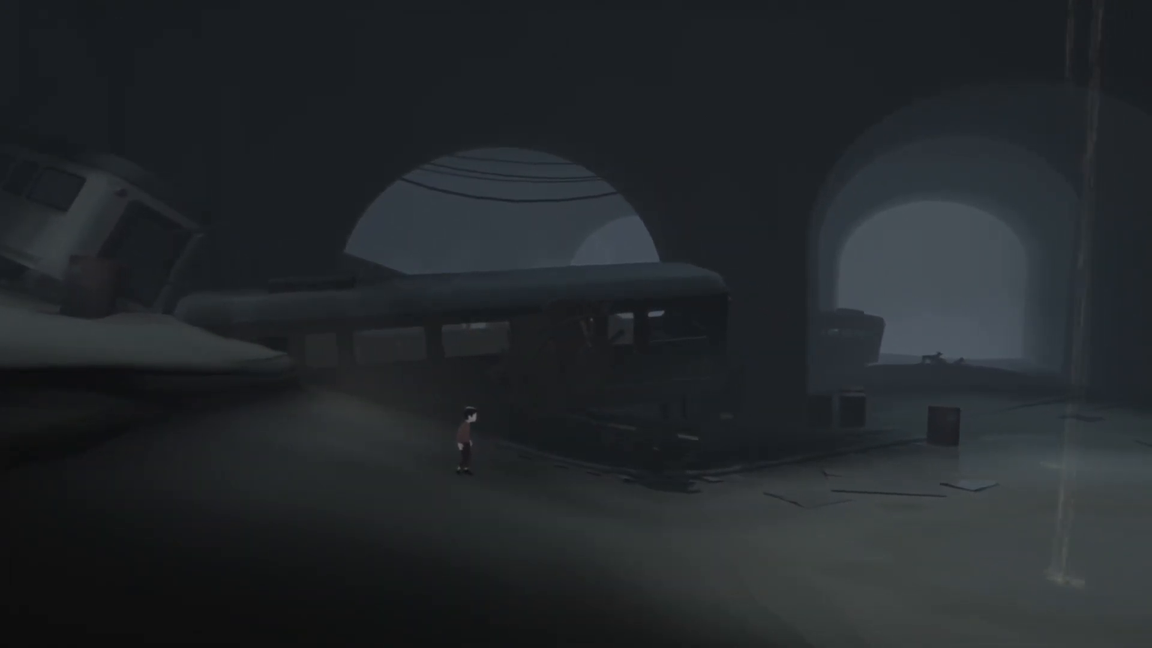
{"action": "key", "text": "Right"}
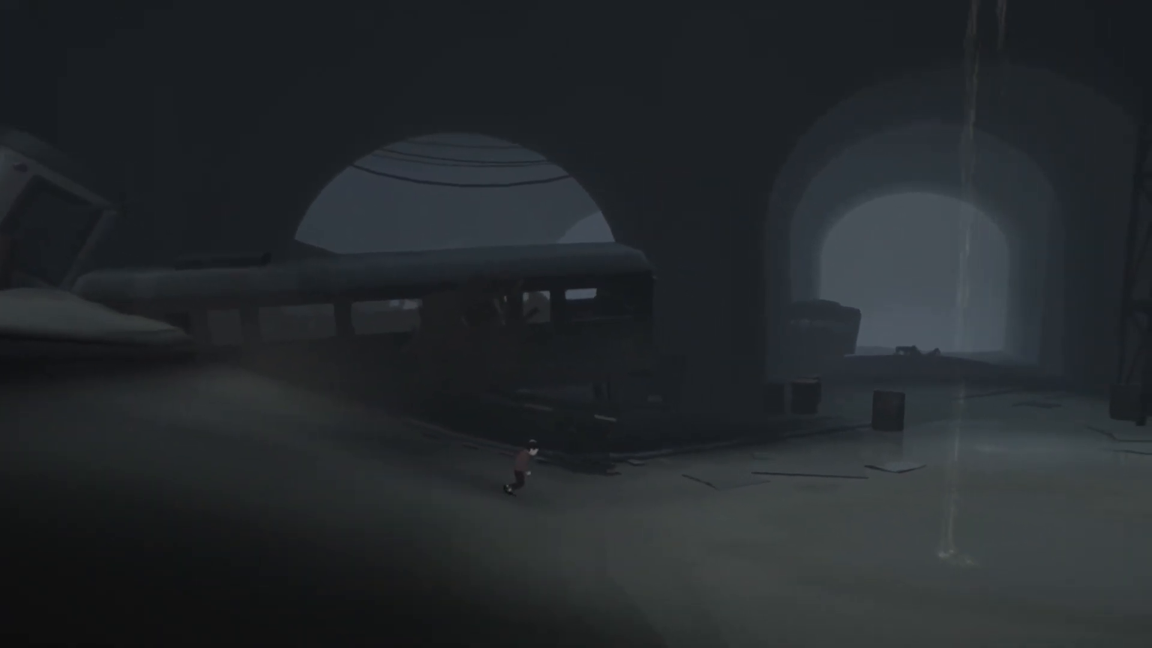
{"action": "key", "text": "Right"}
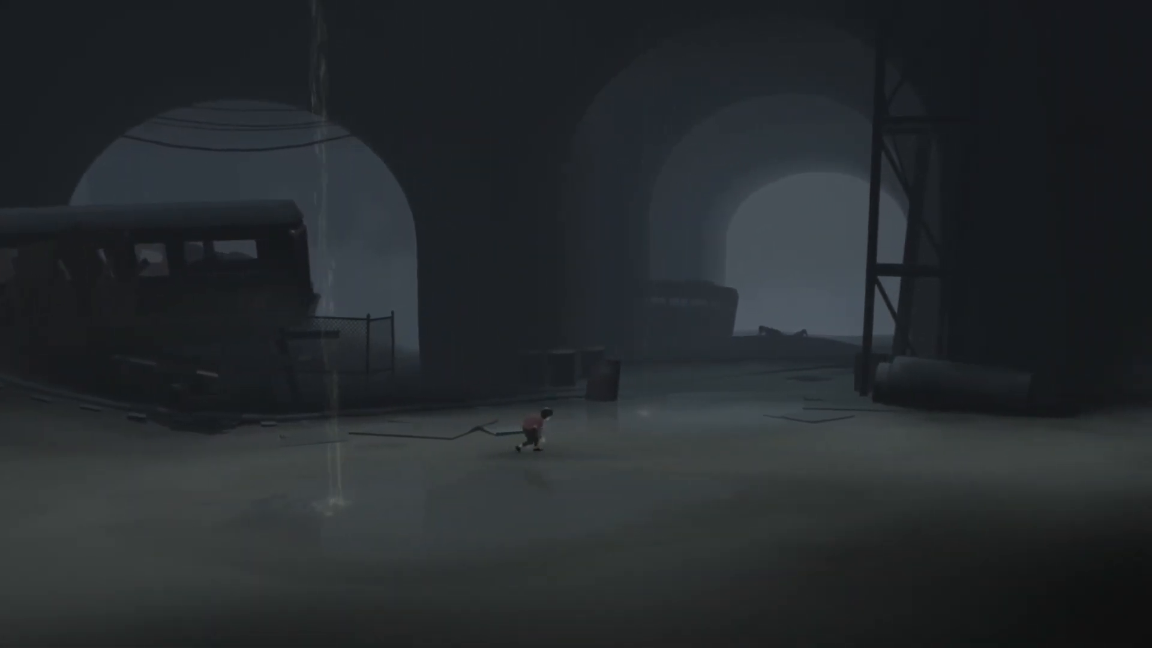
{"action": "key", "text": "Right"}
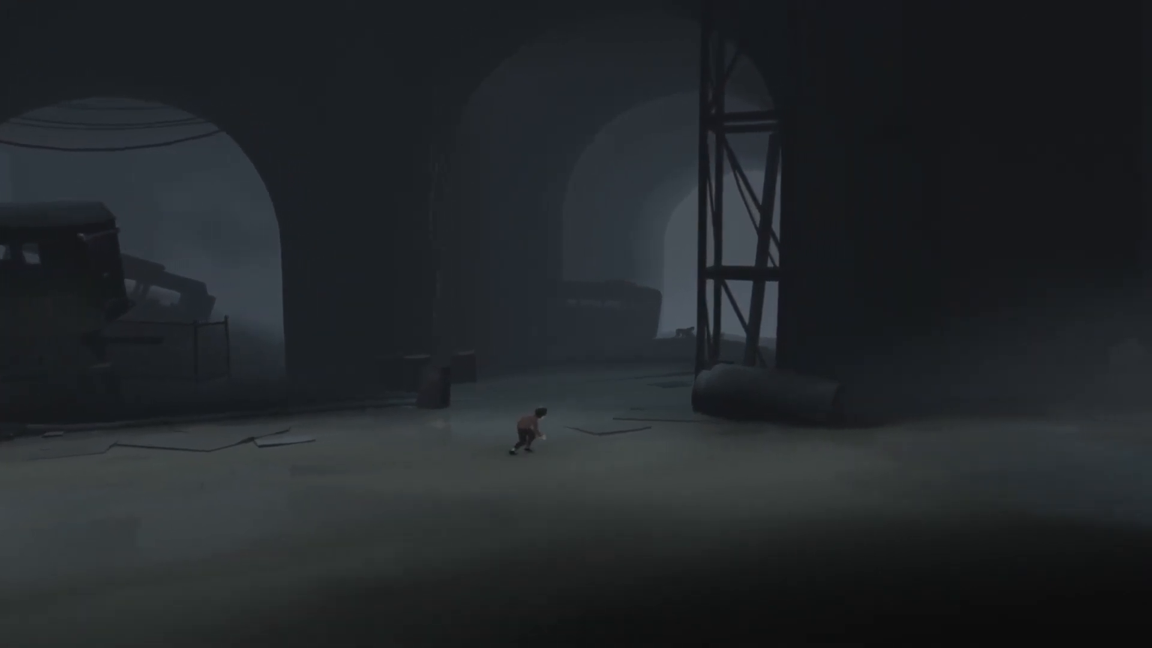
{"action": "key", "text": "Right"}
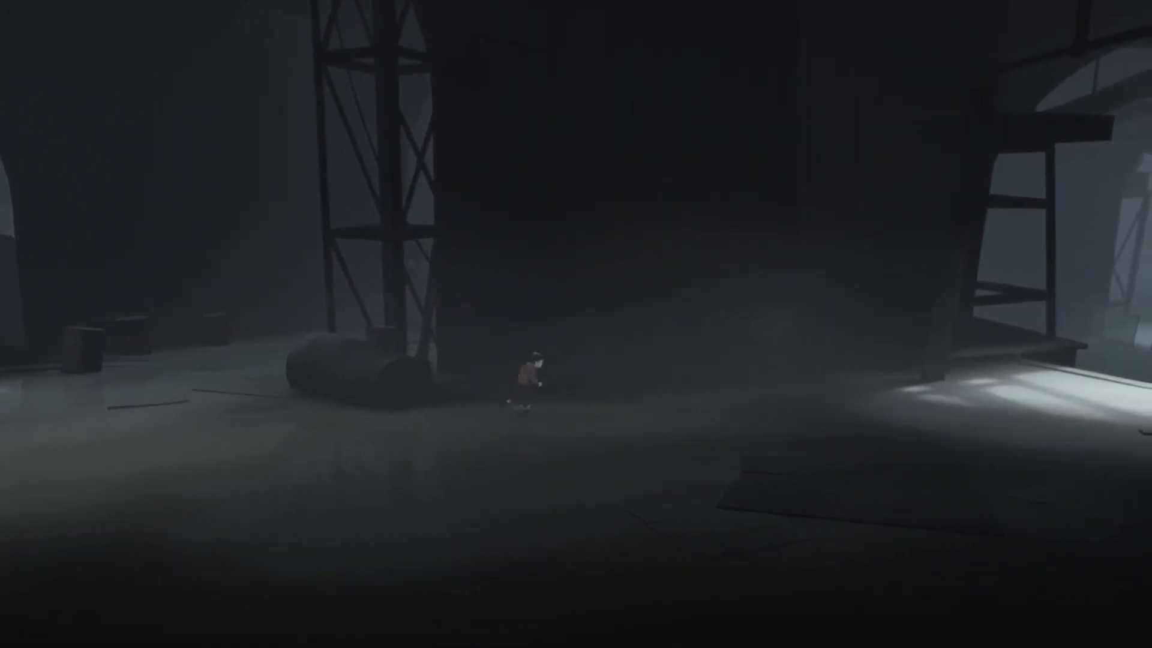
{"action": "key", "text": "Right"}
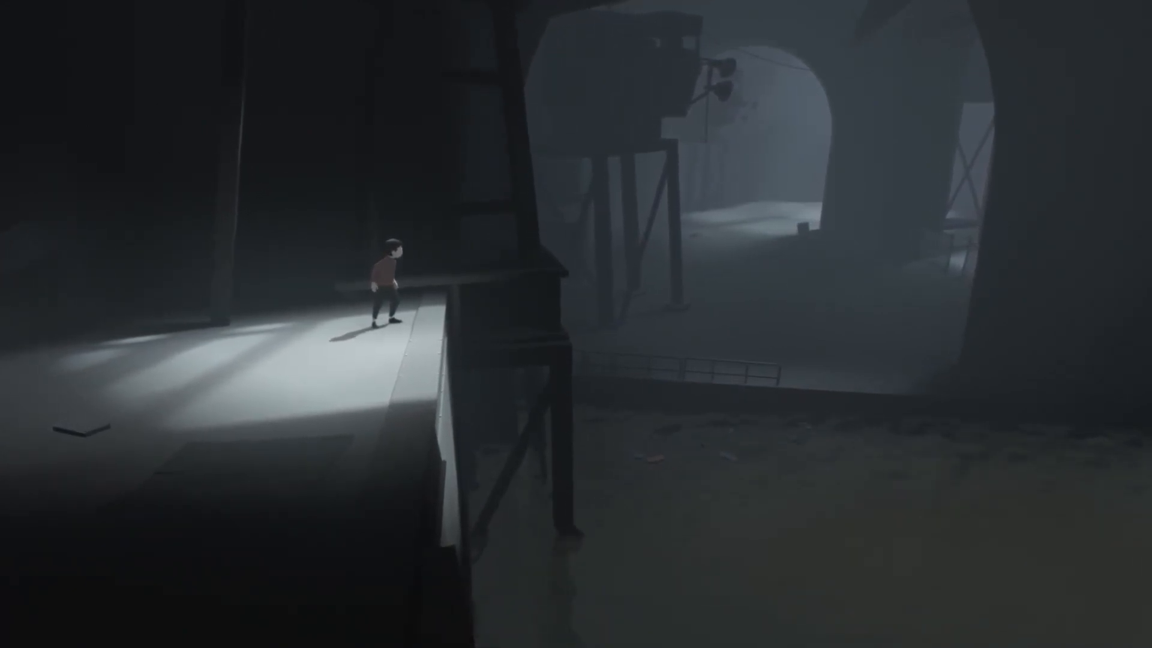
{"action": "key", "text": "Right"}
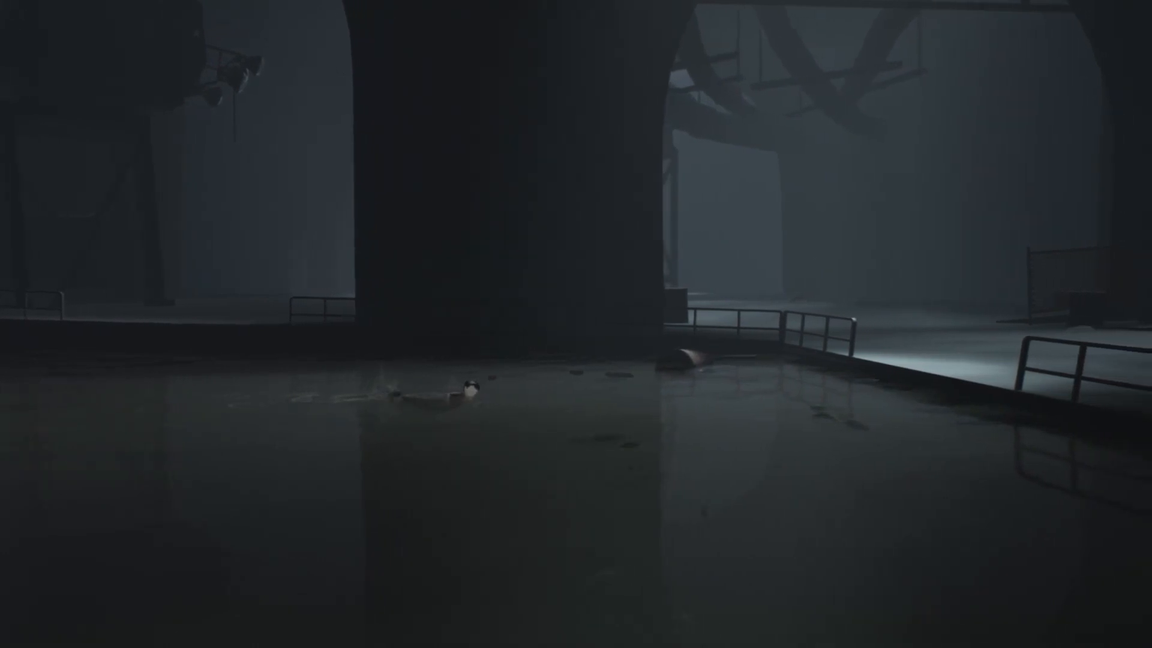
{"action": "key", "text": "right"}
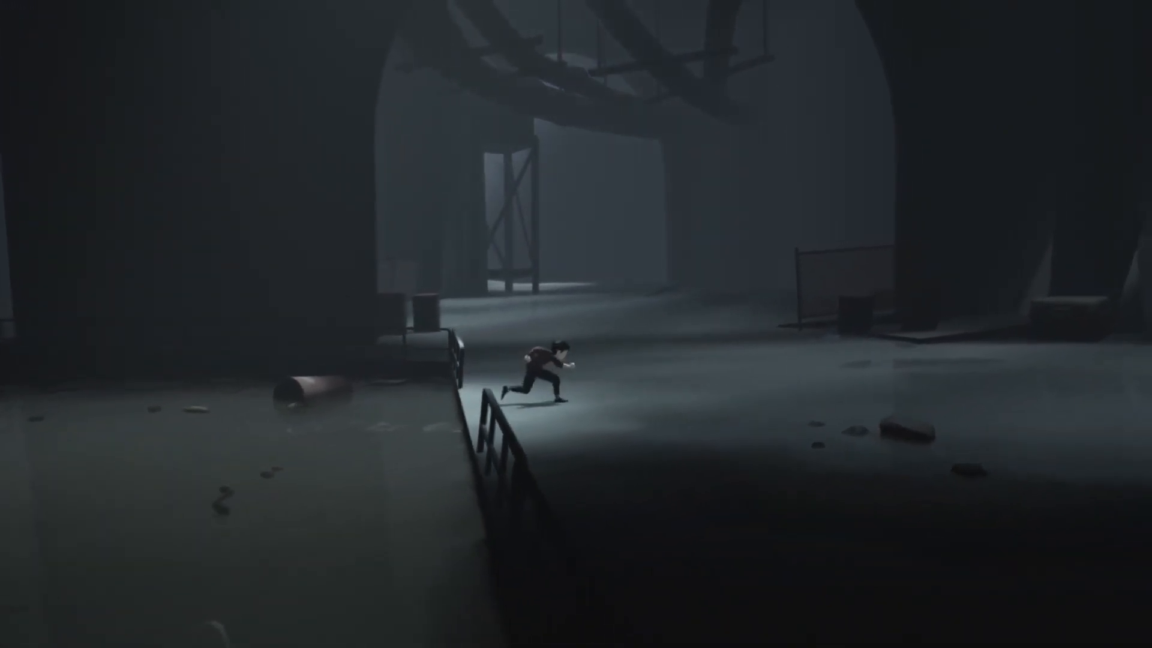
{"action": "key", "text": "Left"}
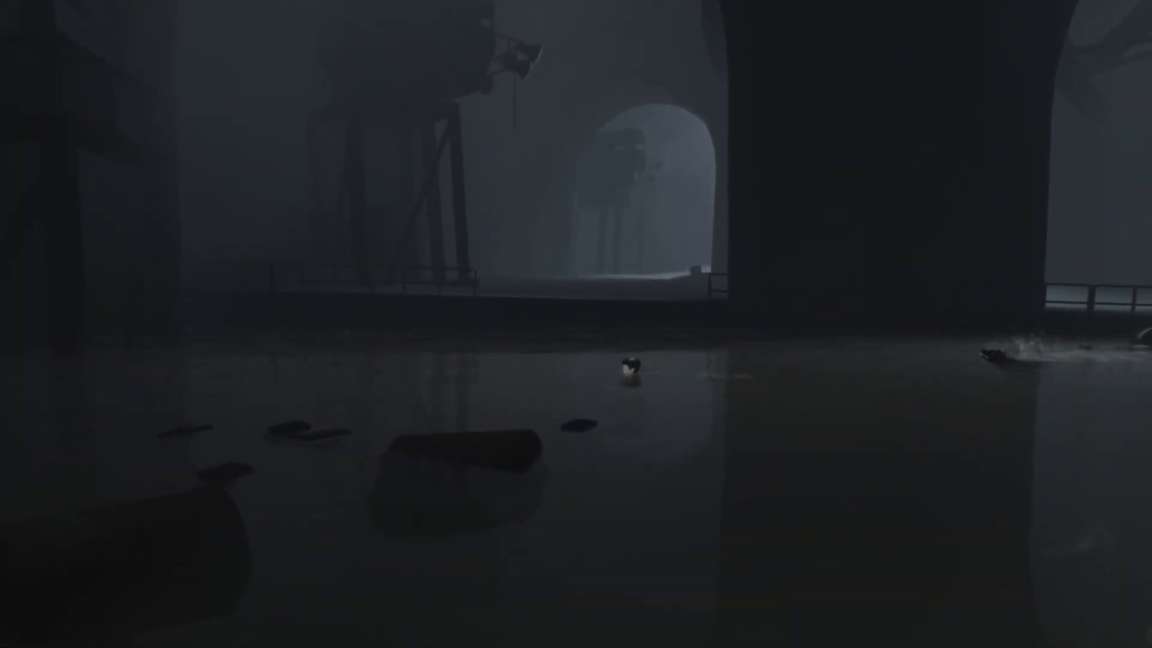
{"action": "key", "text": "right"}
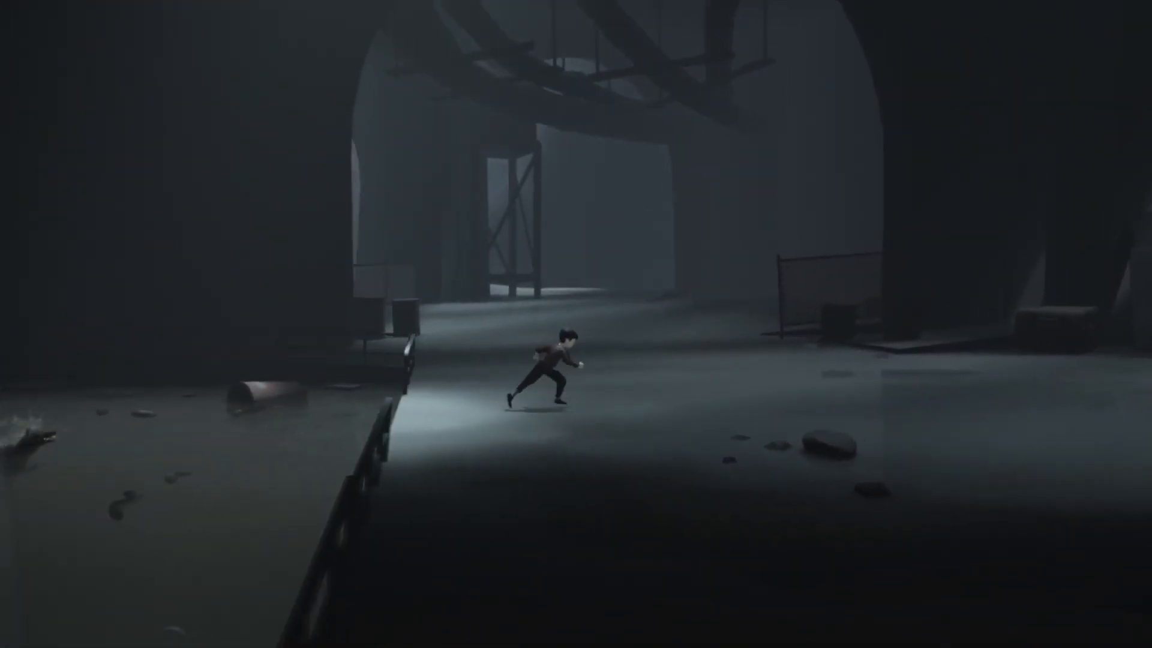
{"action": "key", "text": "right"}
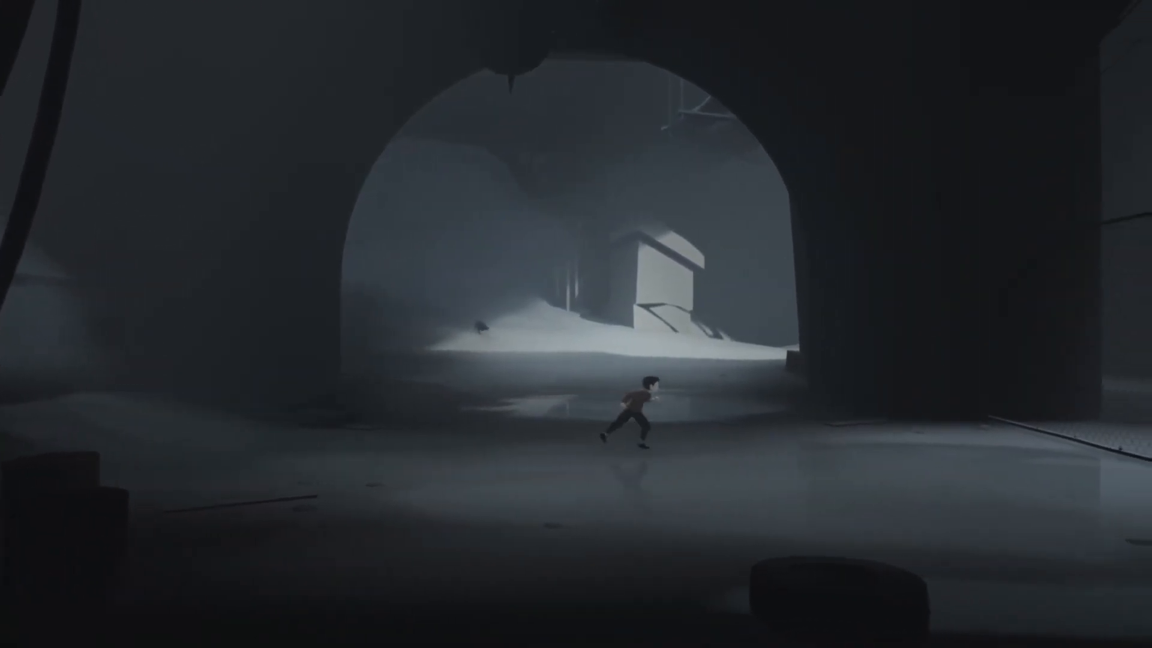
{"action": "key", "text": "right"}
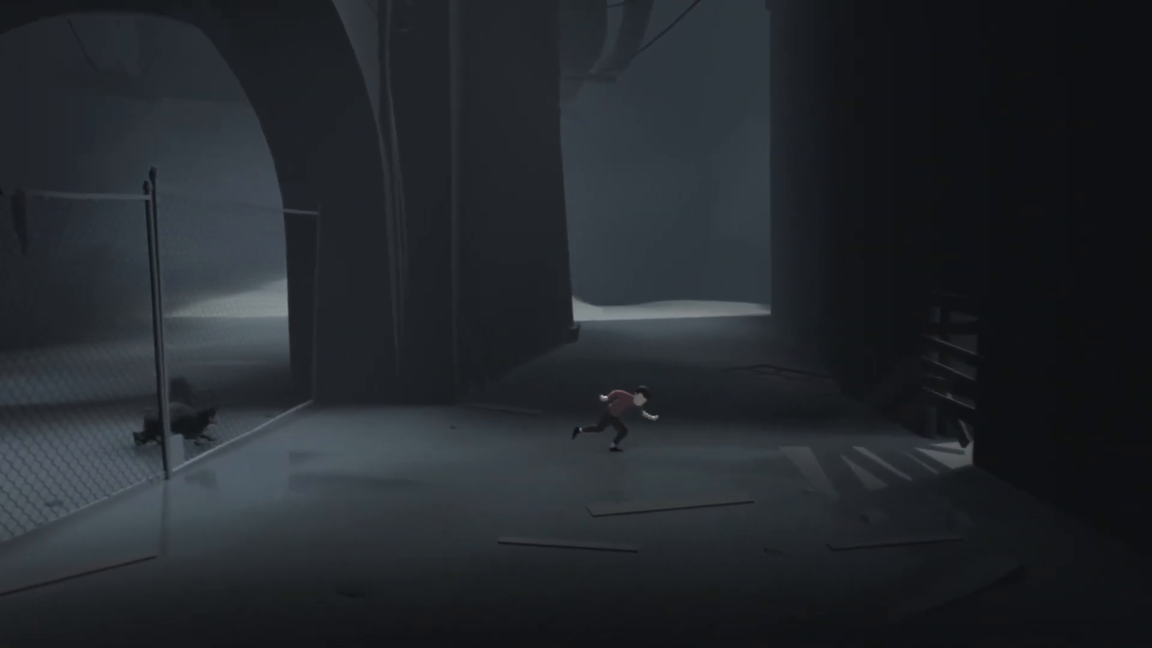
{"action": "key", "text": "right"}
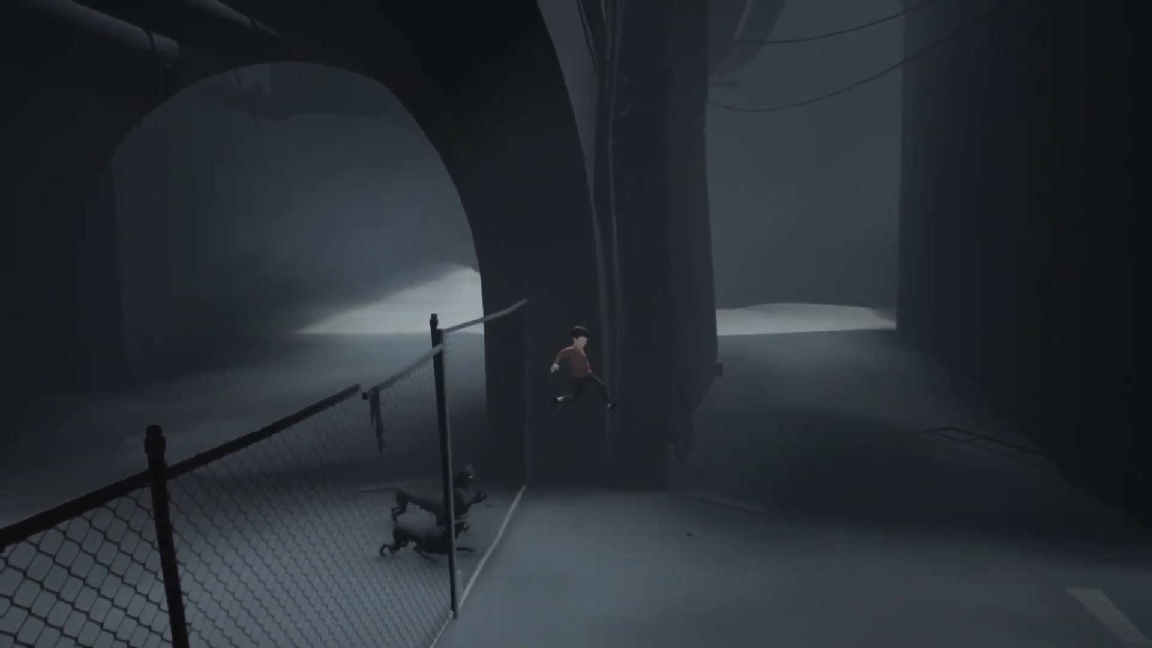
{"action": "key", "text": "Right"}
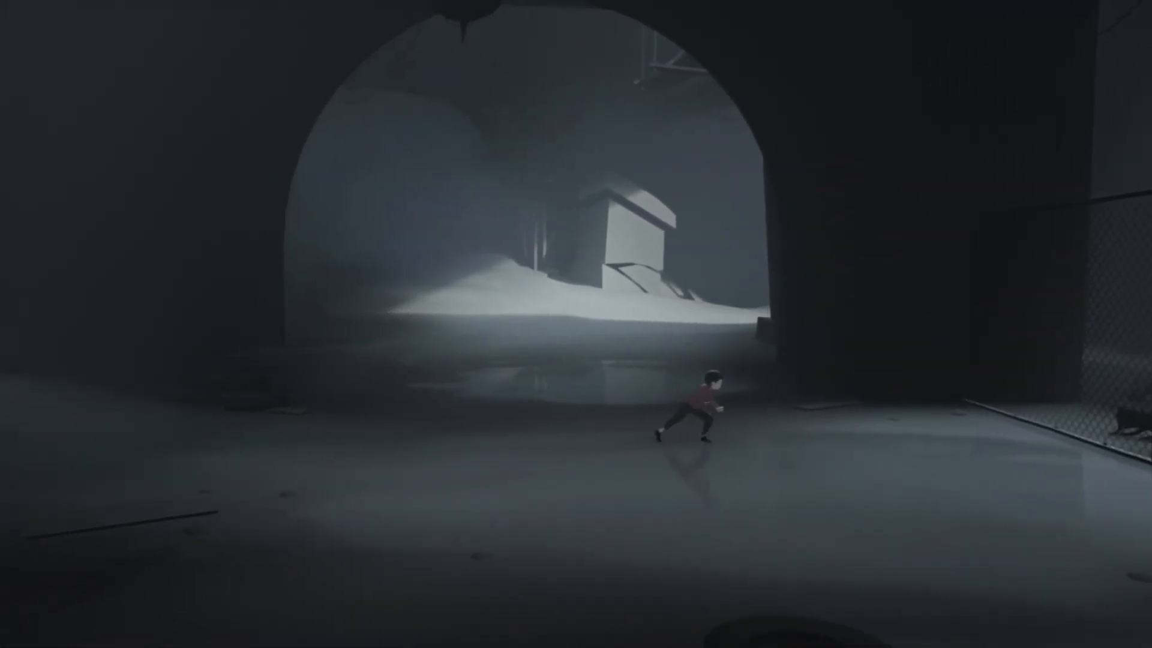
{"action": "key", "text": "right"}
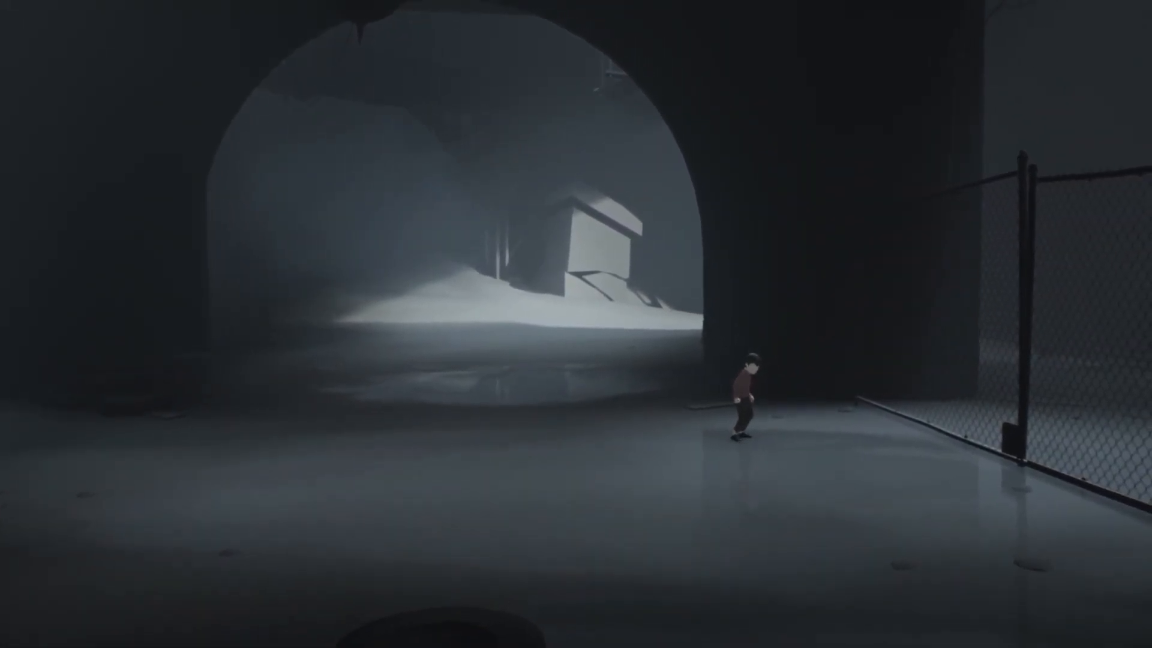
{"action": "key", "text": "Right"}
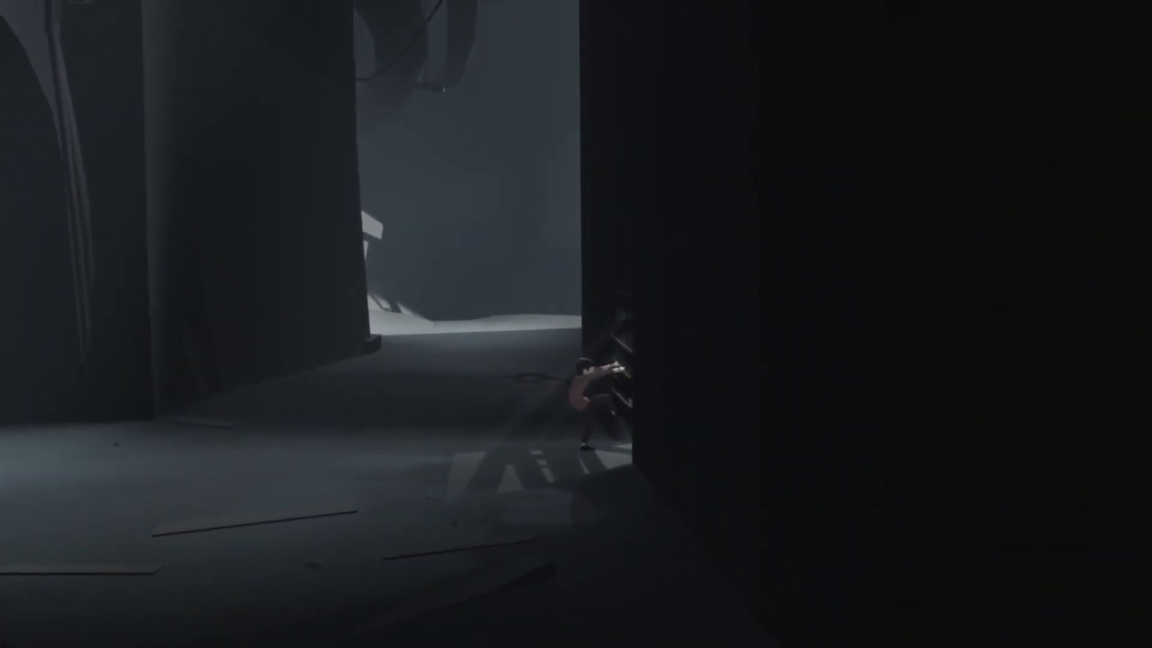
{"action": "key", "text": "Left"}
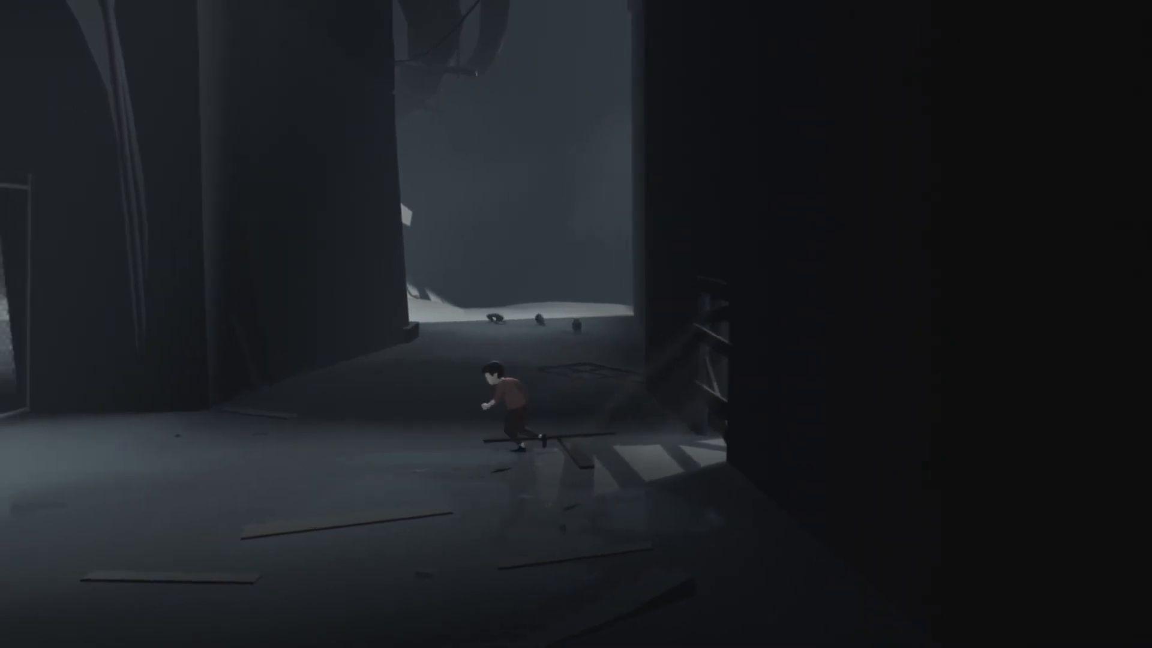
{"action": "key", "text": "Right"}
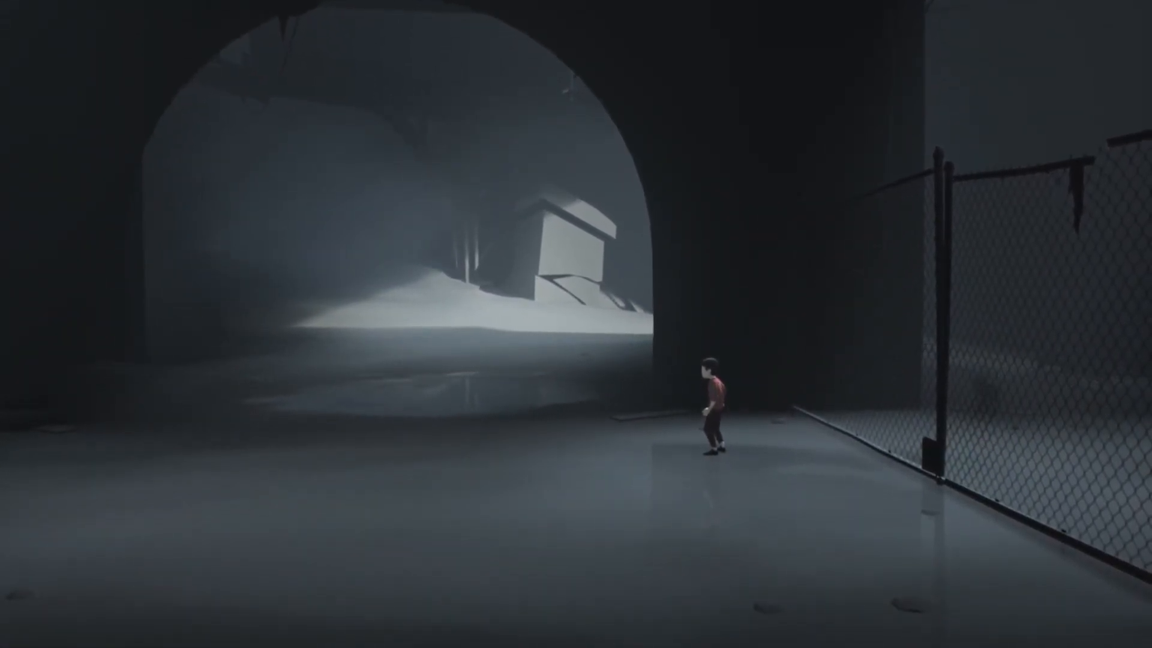
{"action": "key", "text": "Right"}
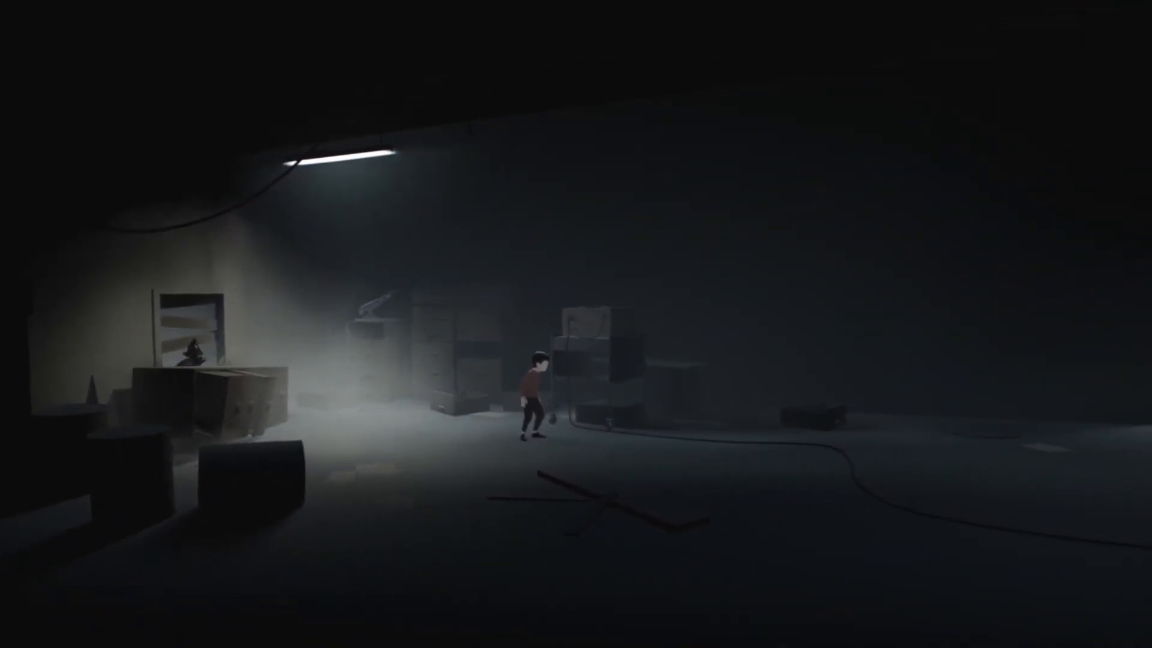
{"action": "key", "text": "Left"}
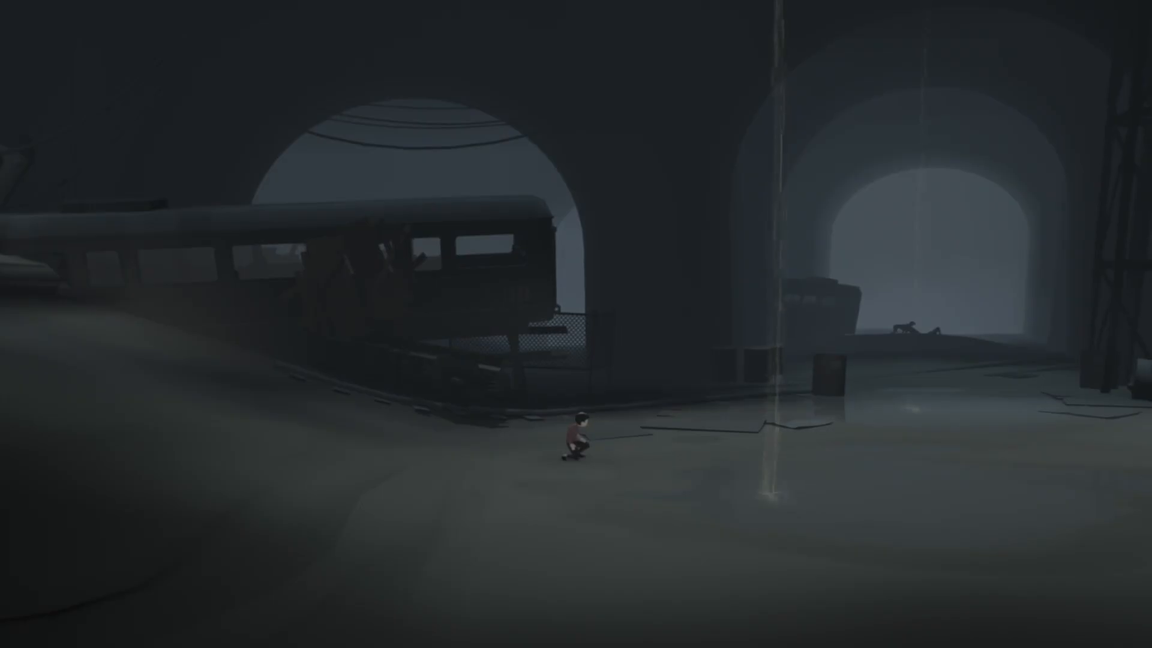
{"action": "key", "text": "Left"}
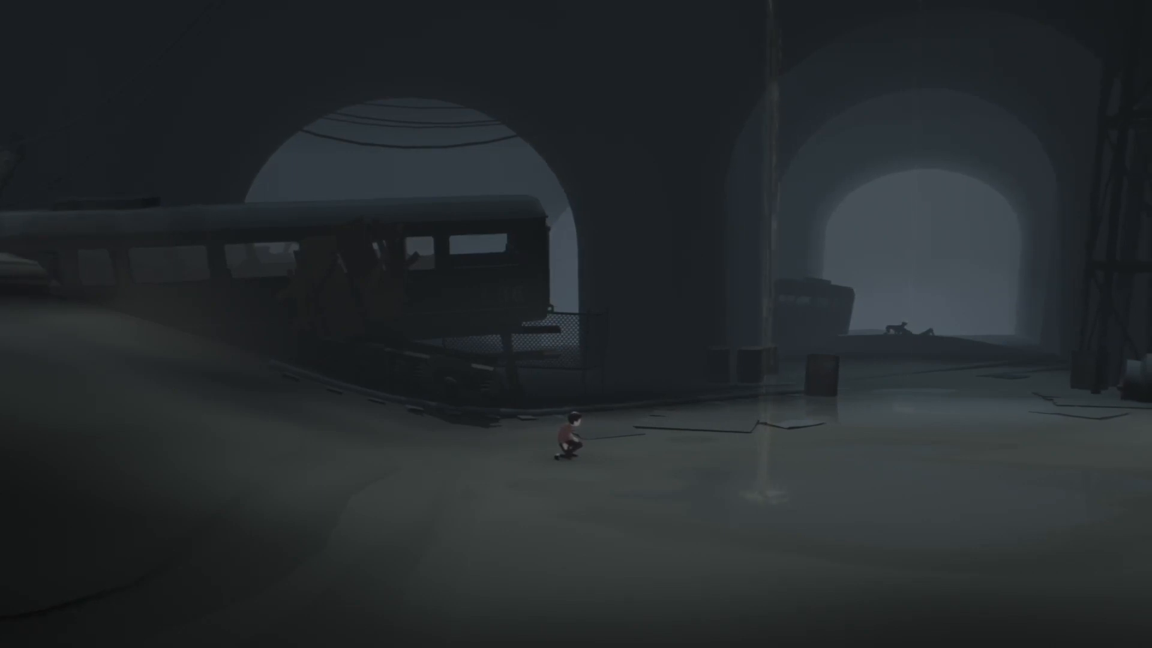